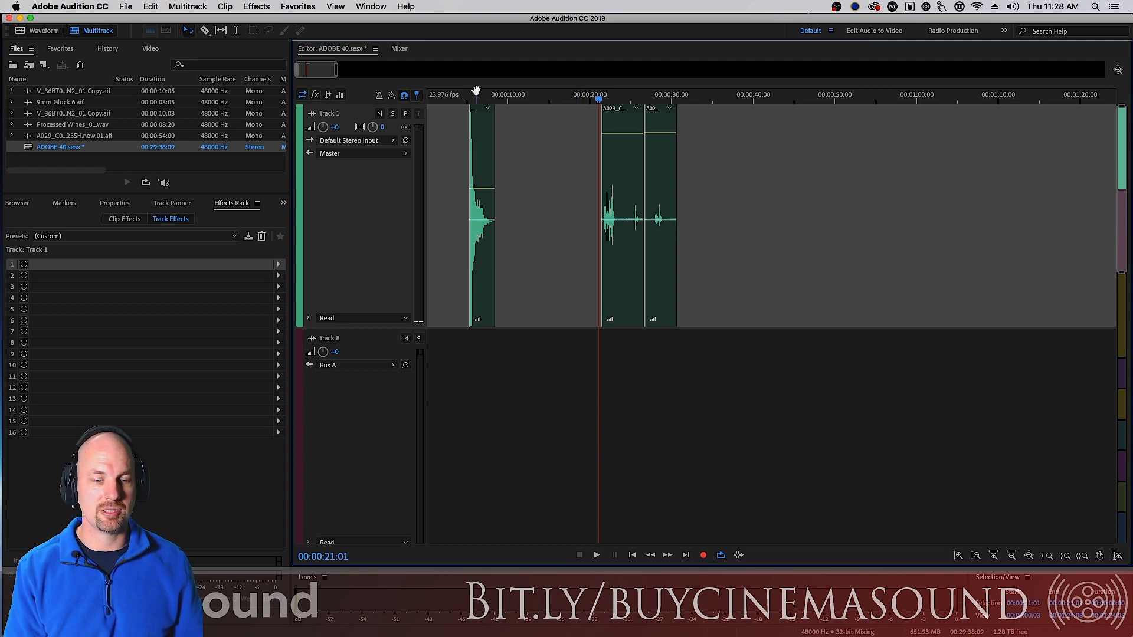
Play the 9mm Glock gunshot clip on Track 1 from its start, then stop playback.
click(596, 554)
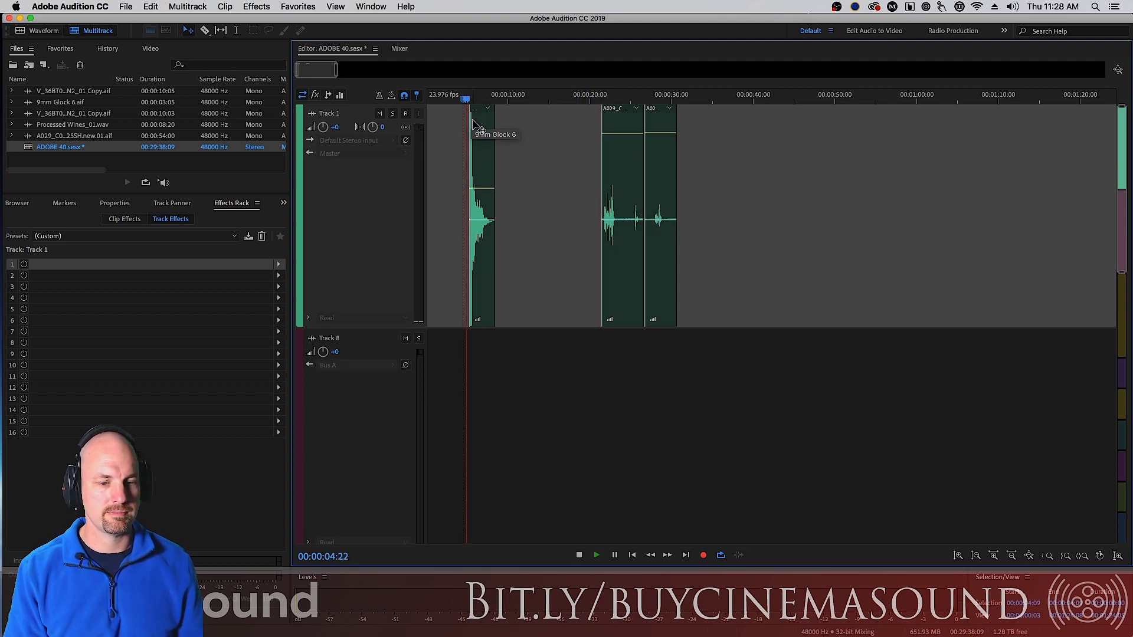
click(597, 99)
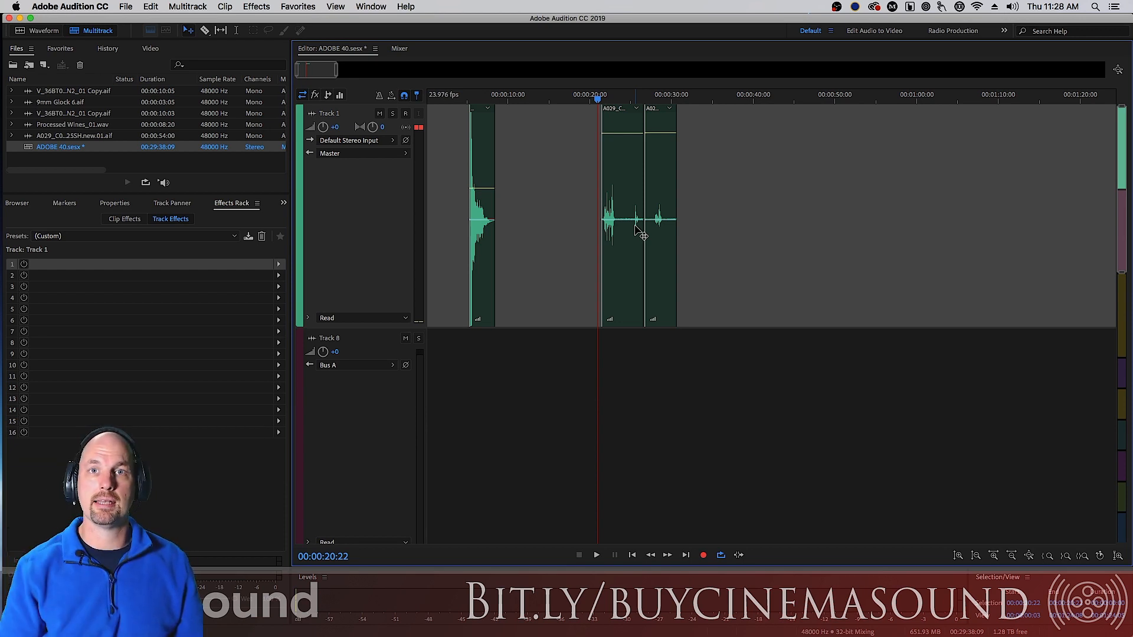
mouse_move(617, 243)
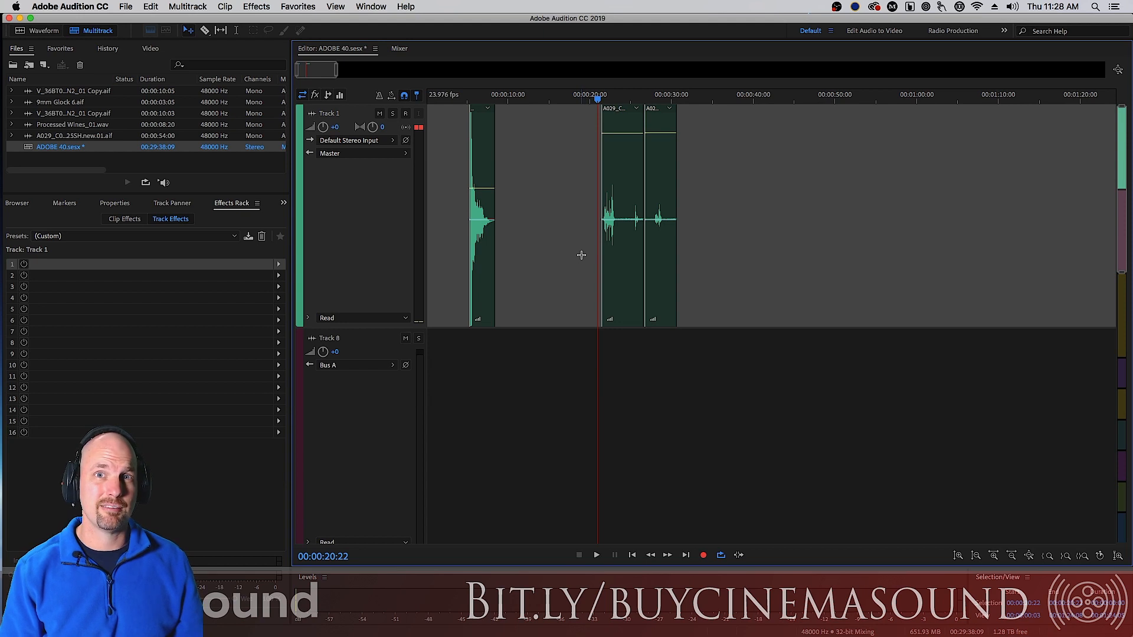
mouse_move(572, 261)
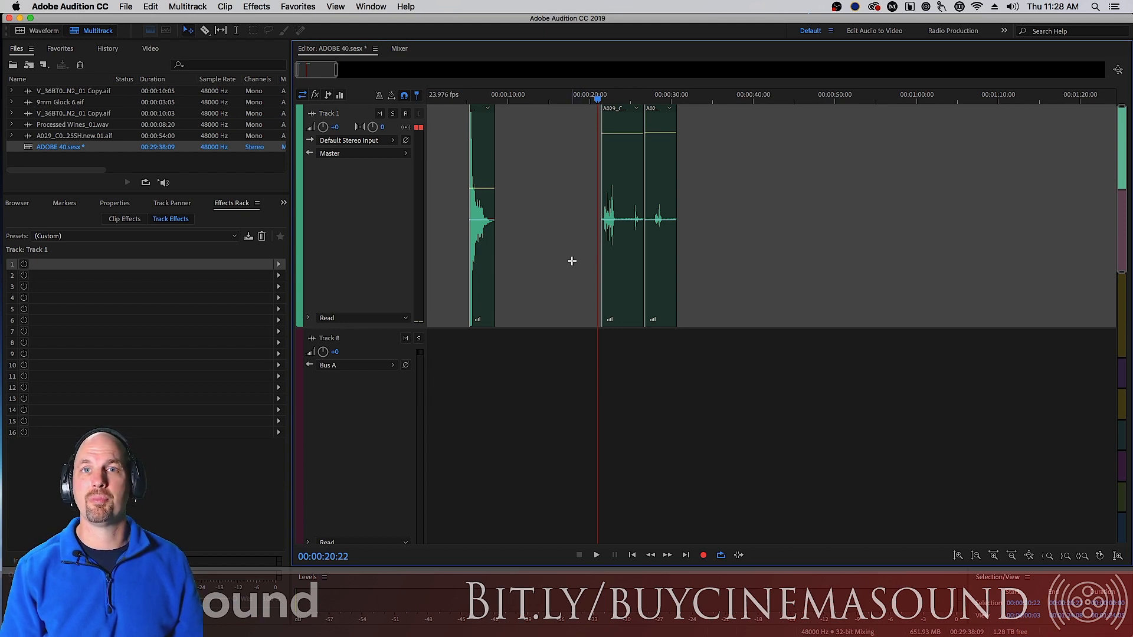
mouse_move(517, 228)
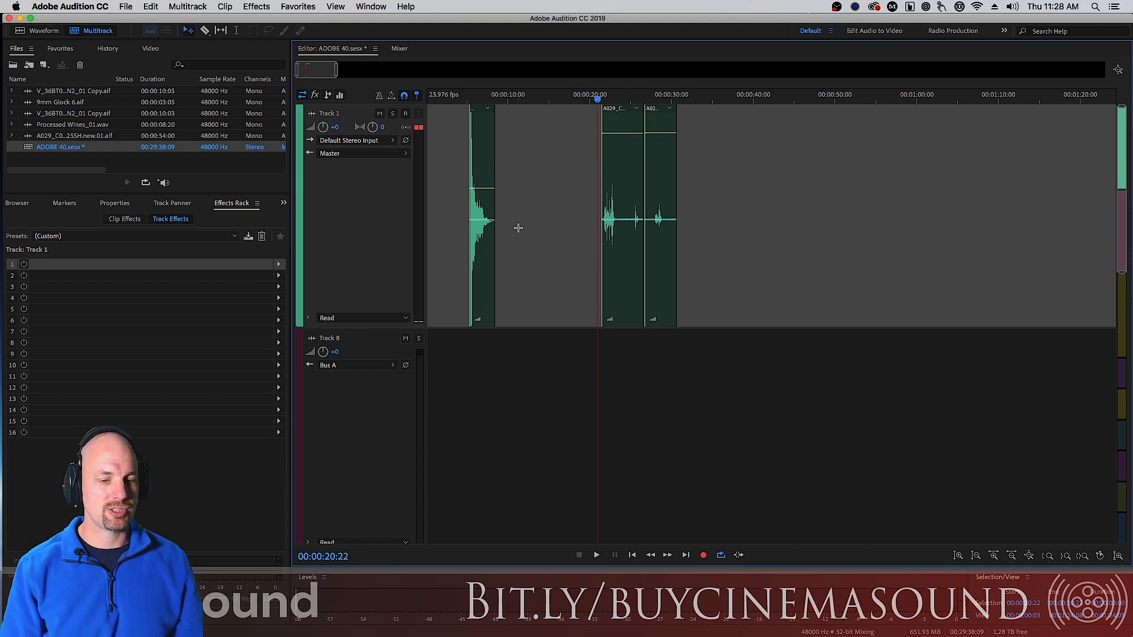
mouse_move(728, 176)
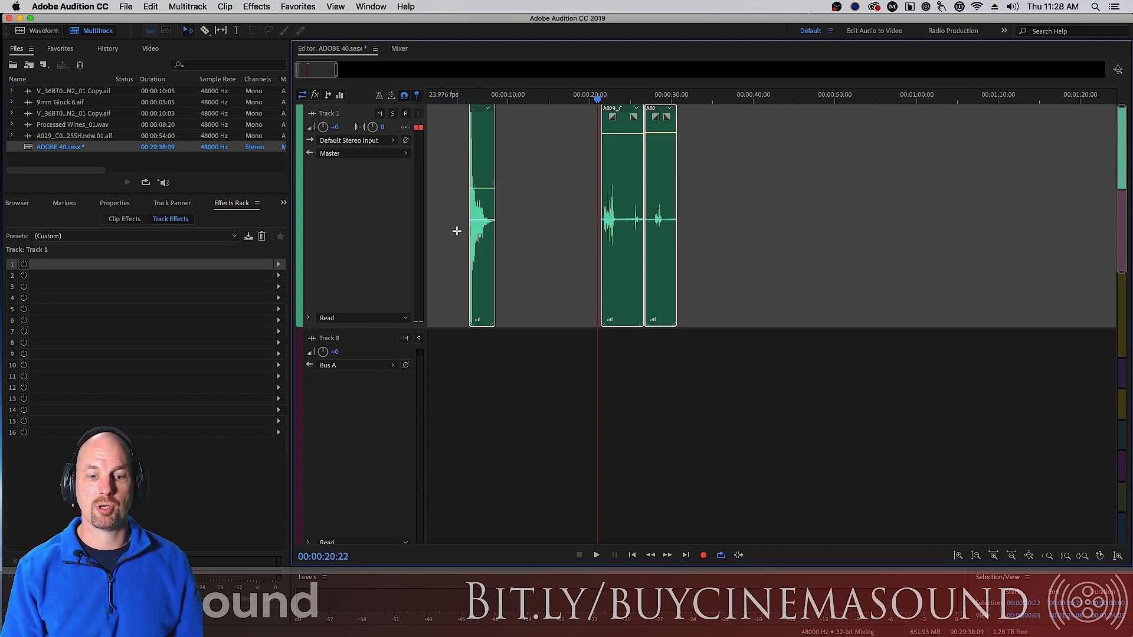
click(256, 6)
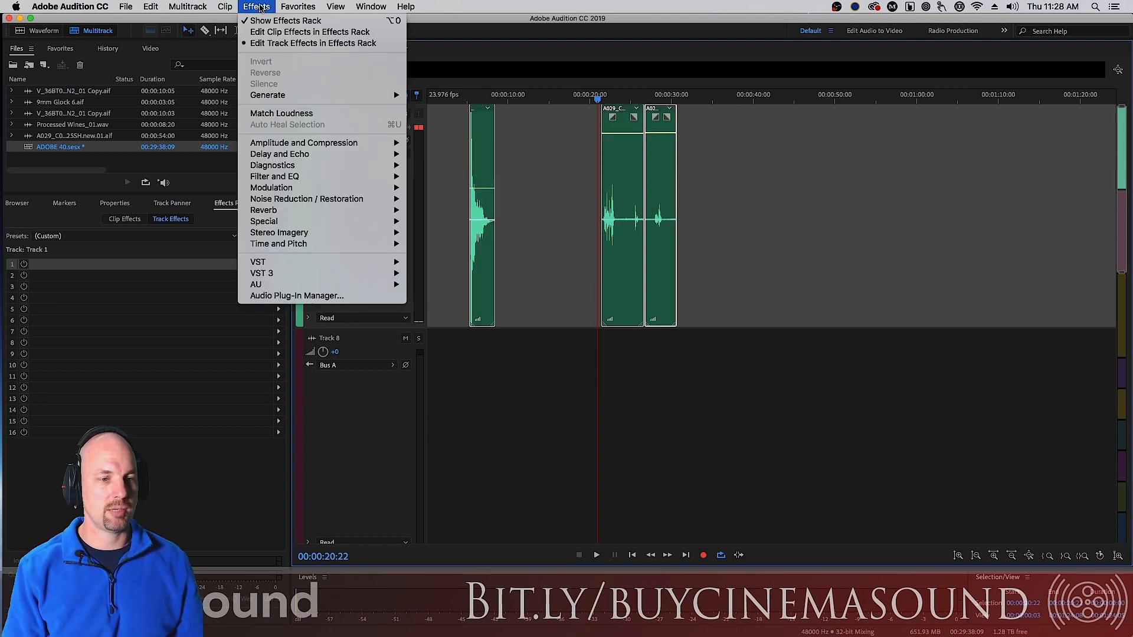
click(297, 7)
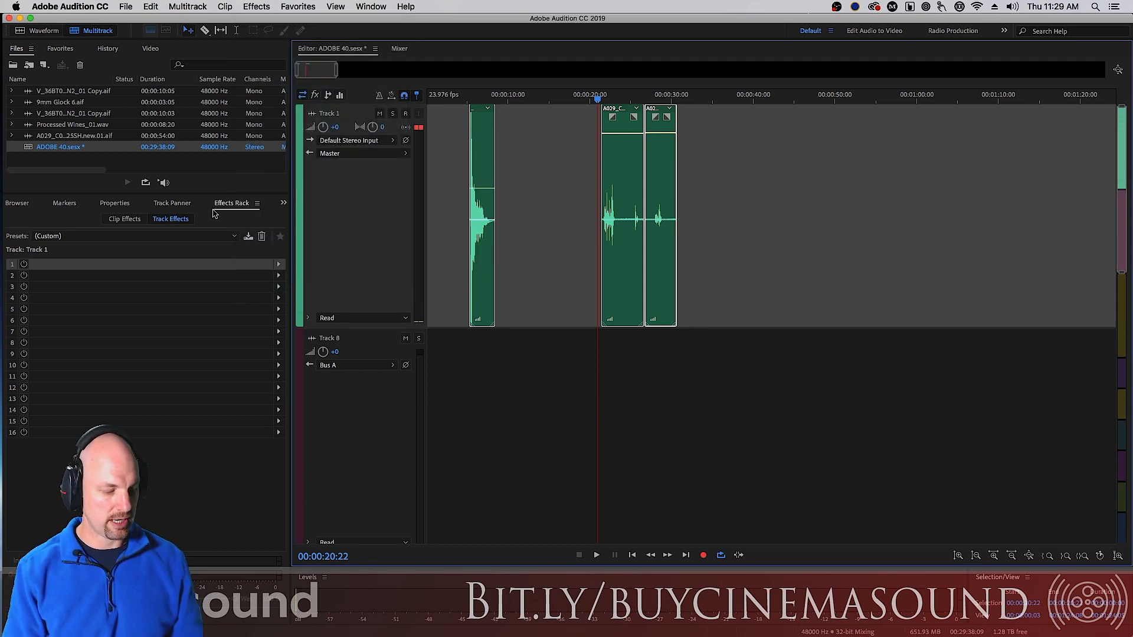
click(123, 218)
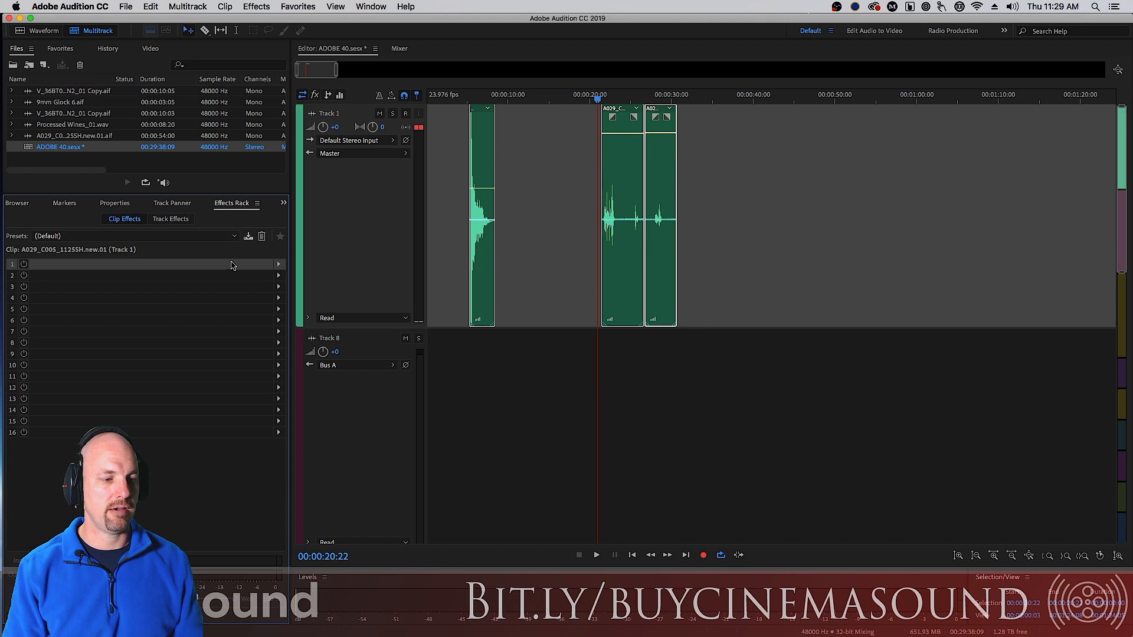
mouse_move(209, 405)
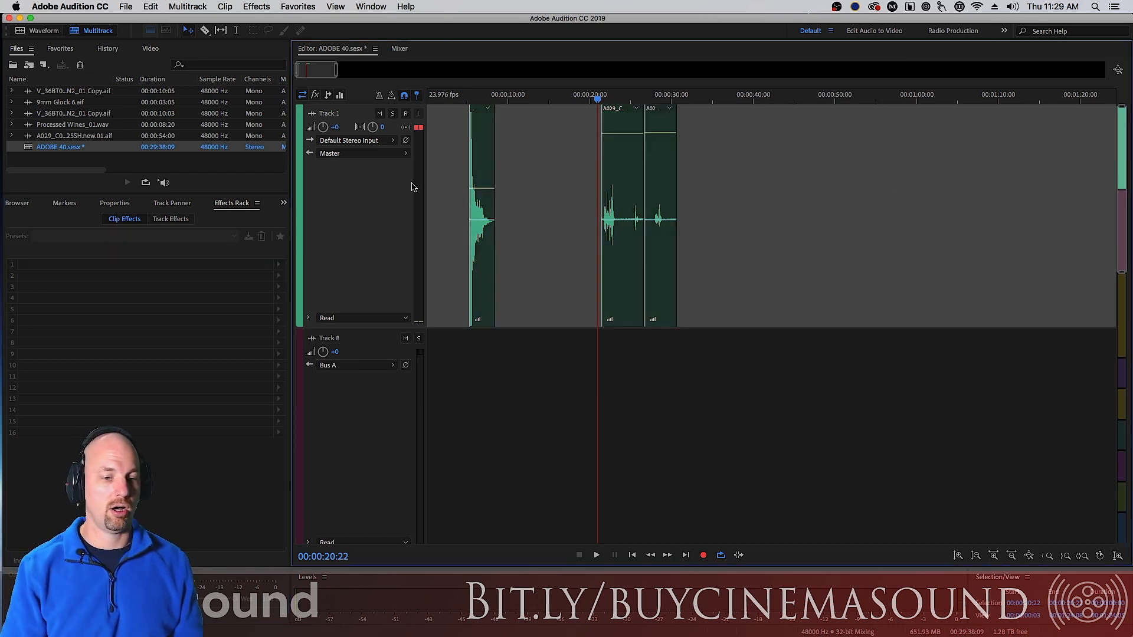
click(170, 219)
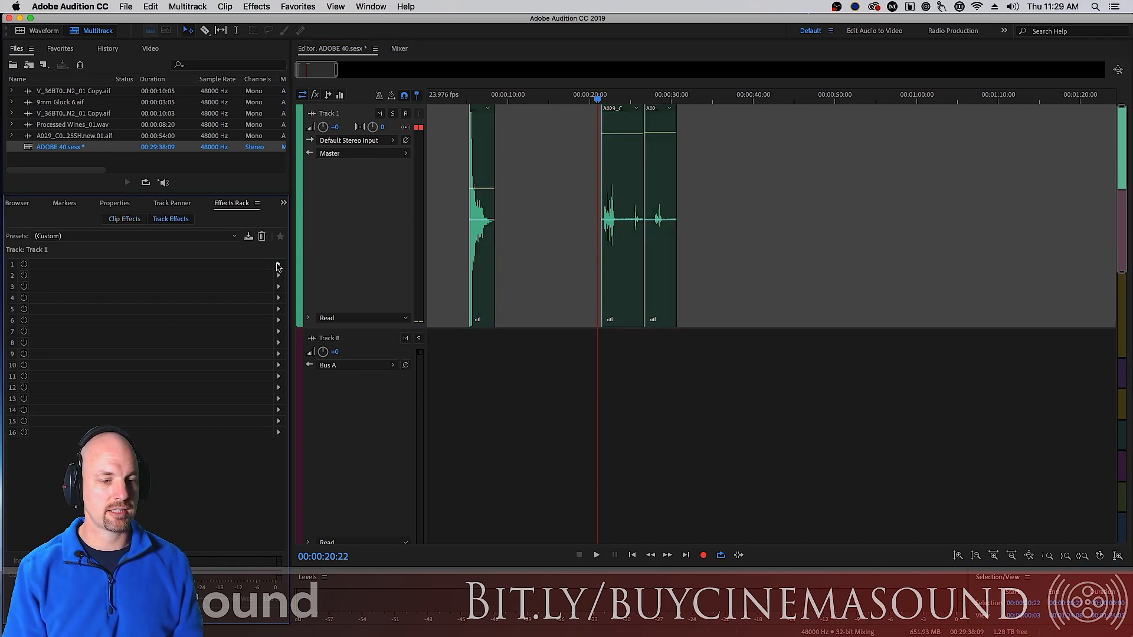
Insert a Tube-modeled Compressor from Amplitude and Compression into Track 1's first effect slot.
click(278, 264)
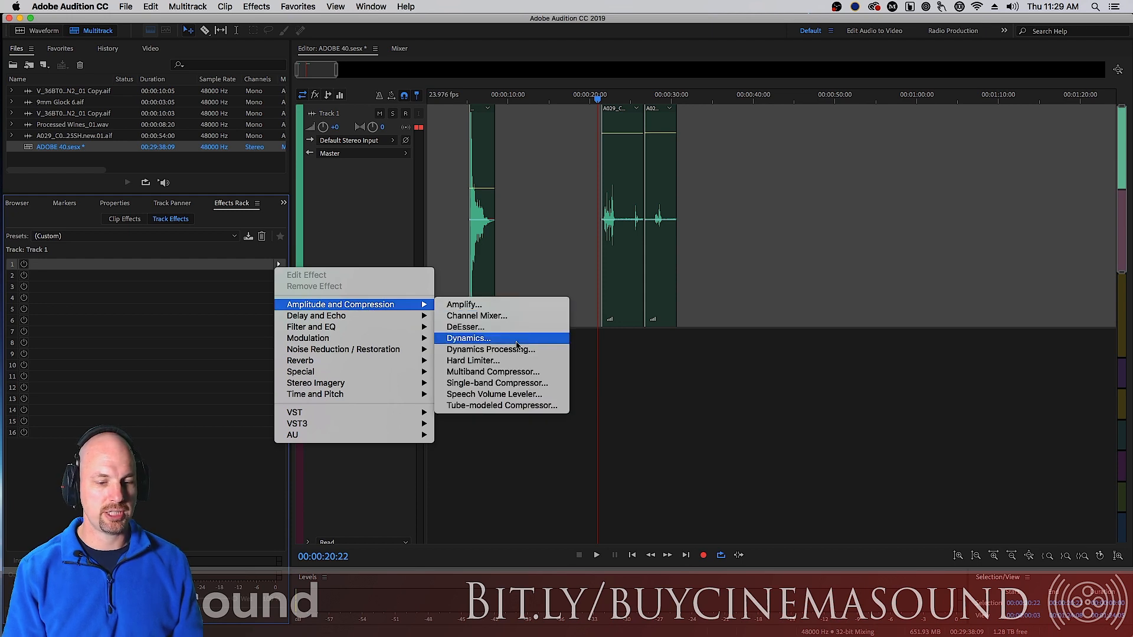
click(500, 406)
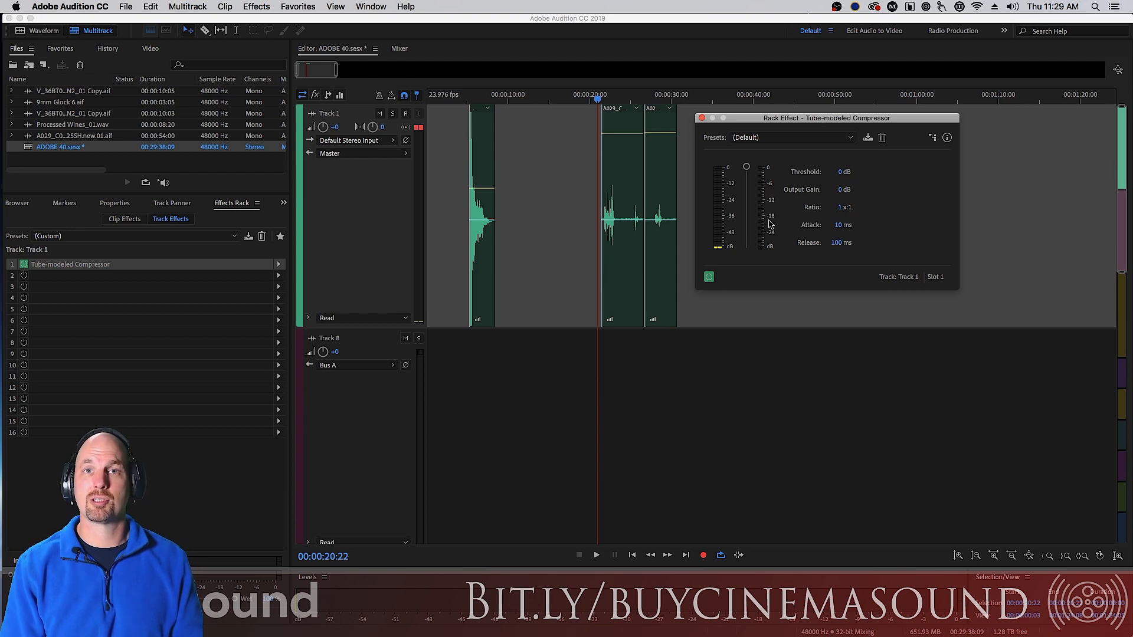
mouse_move(762, 226)
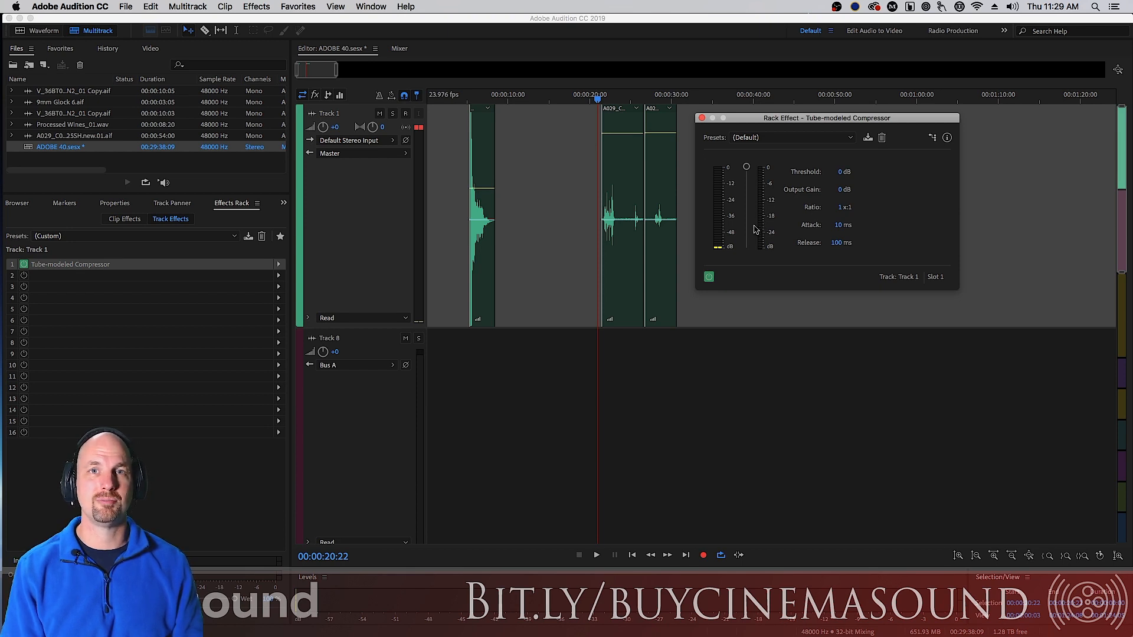
mouse_move(757, 228)
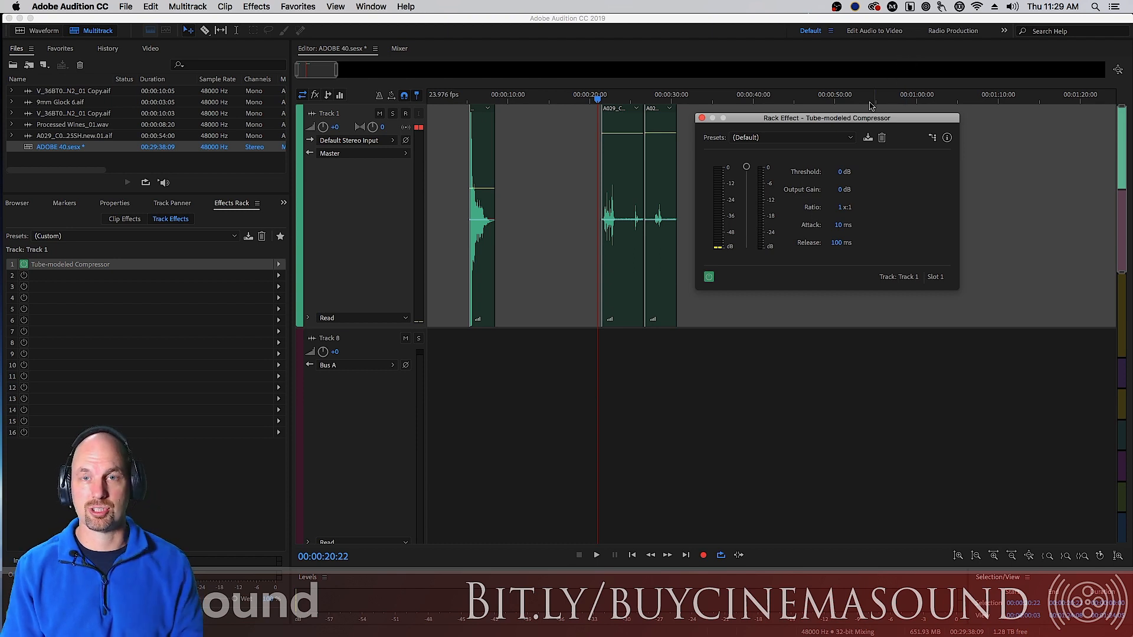
mouse_move(848, 139)
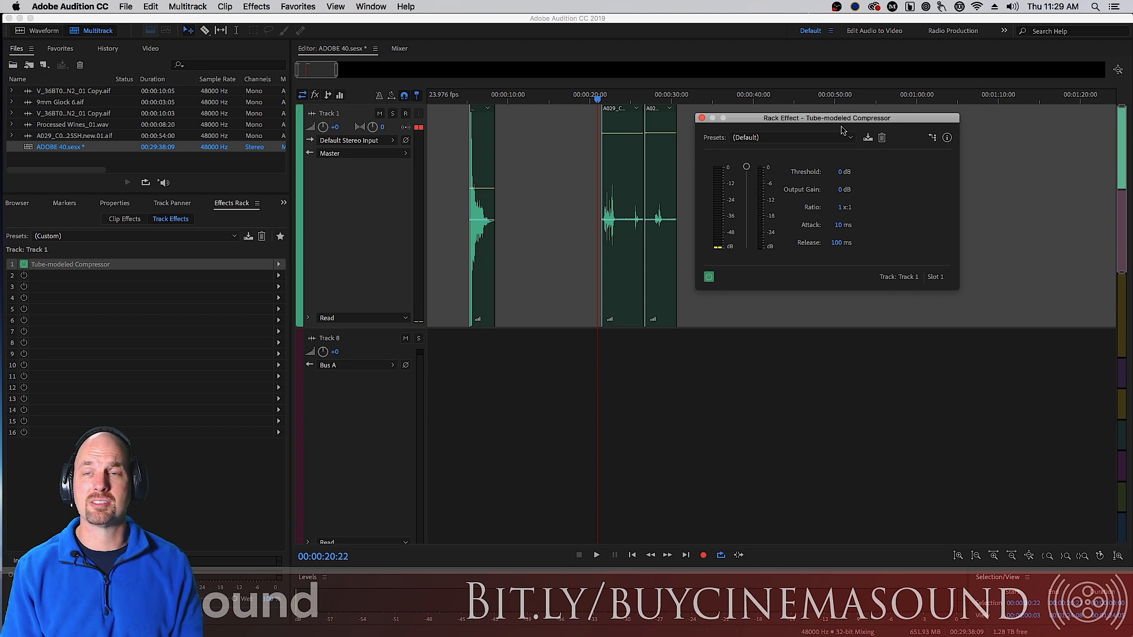
mouse_move(850, 215)
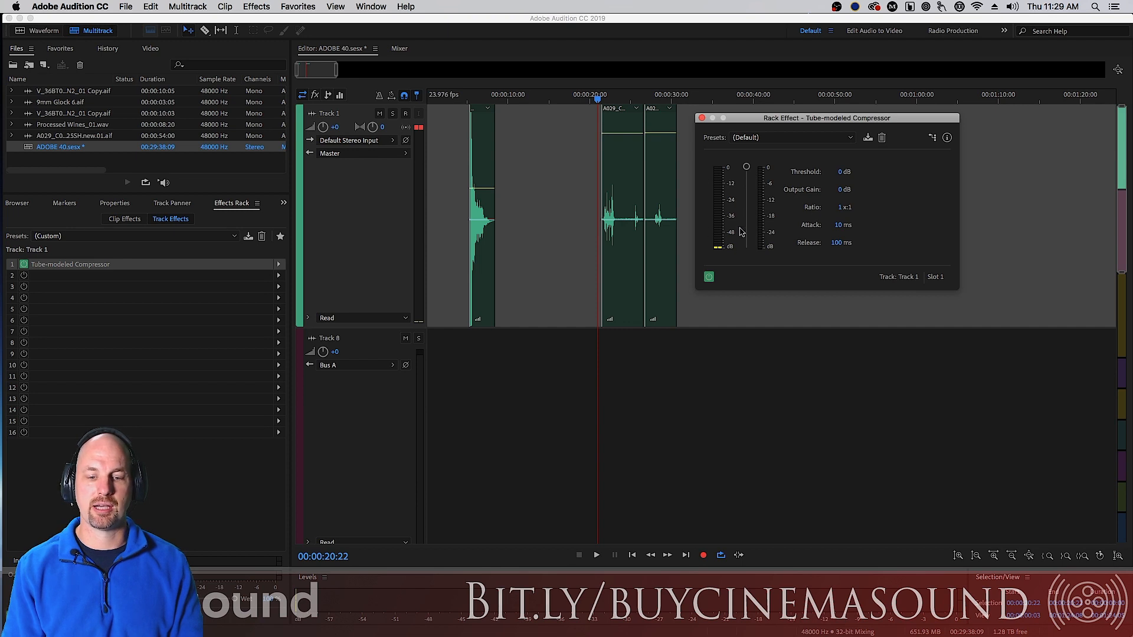
mouse_move(807, 264)
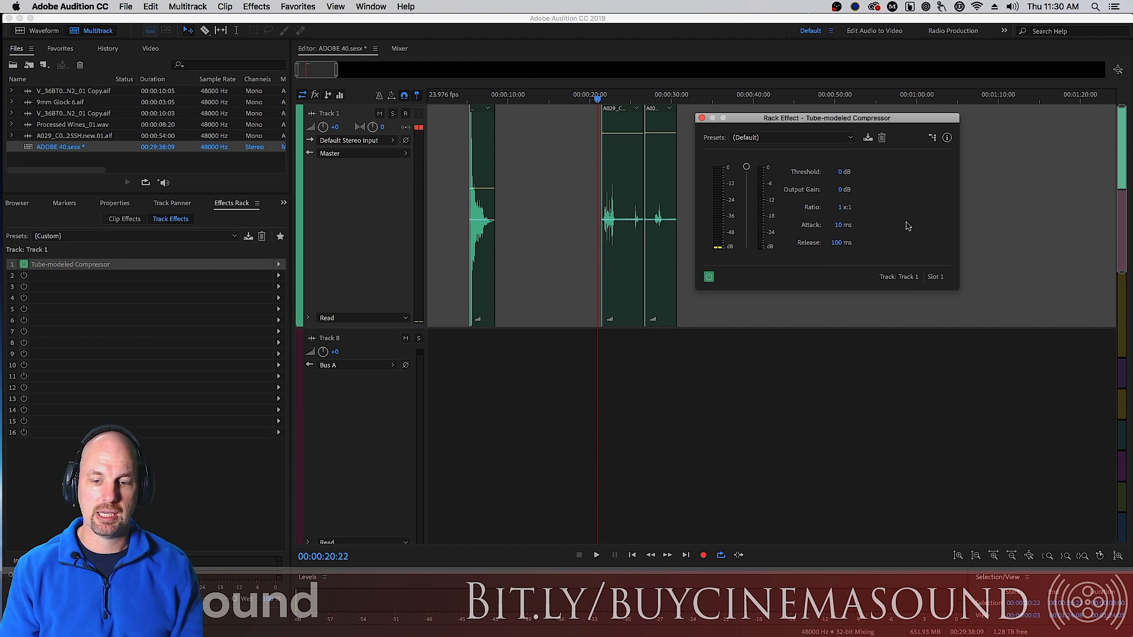
mouse_move(839, 176)
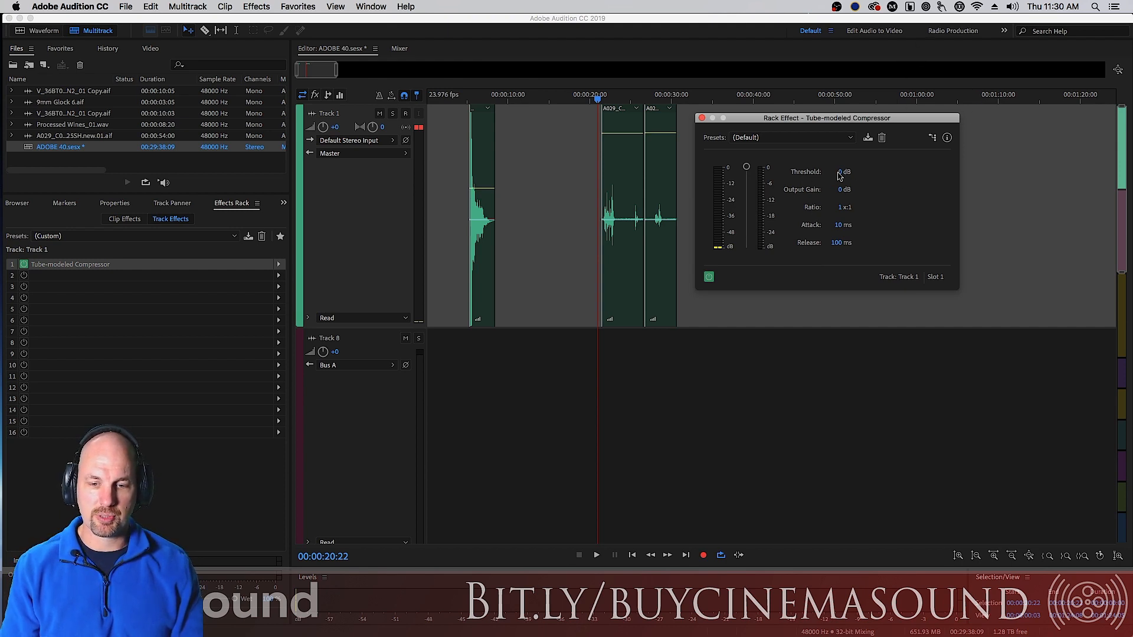
drag(746, 167, 746, 184)
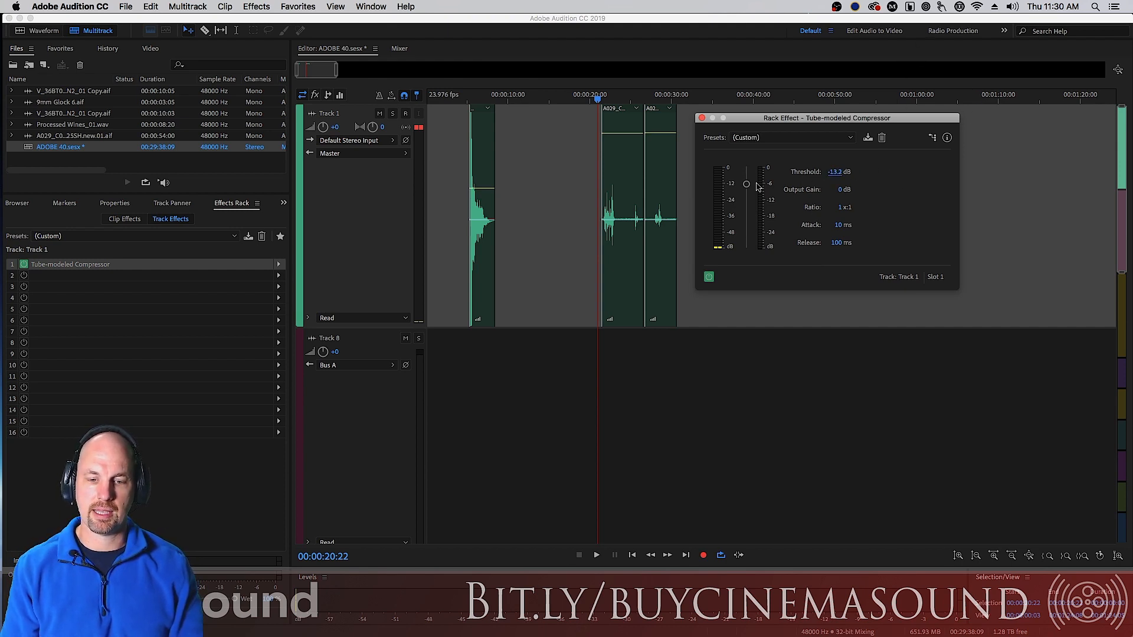
drag(746, 184, 746, 167)
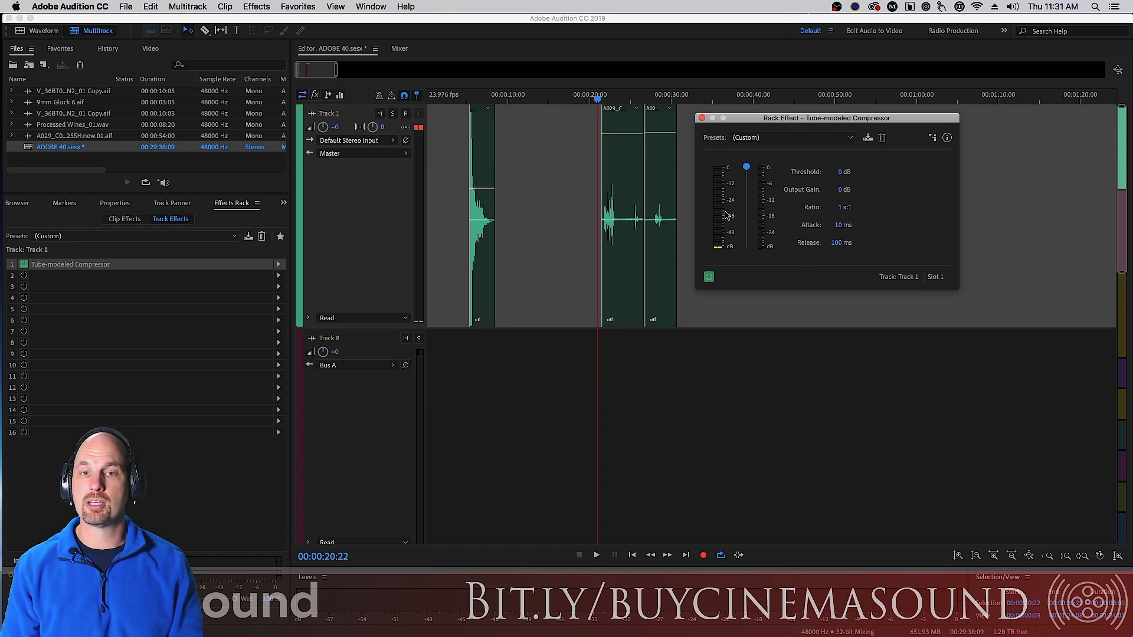
mouse_move(712, 177)
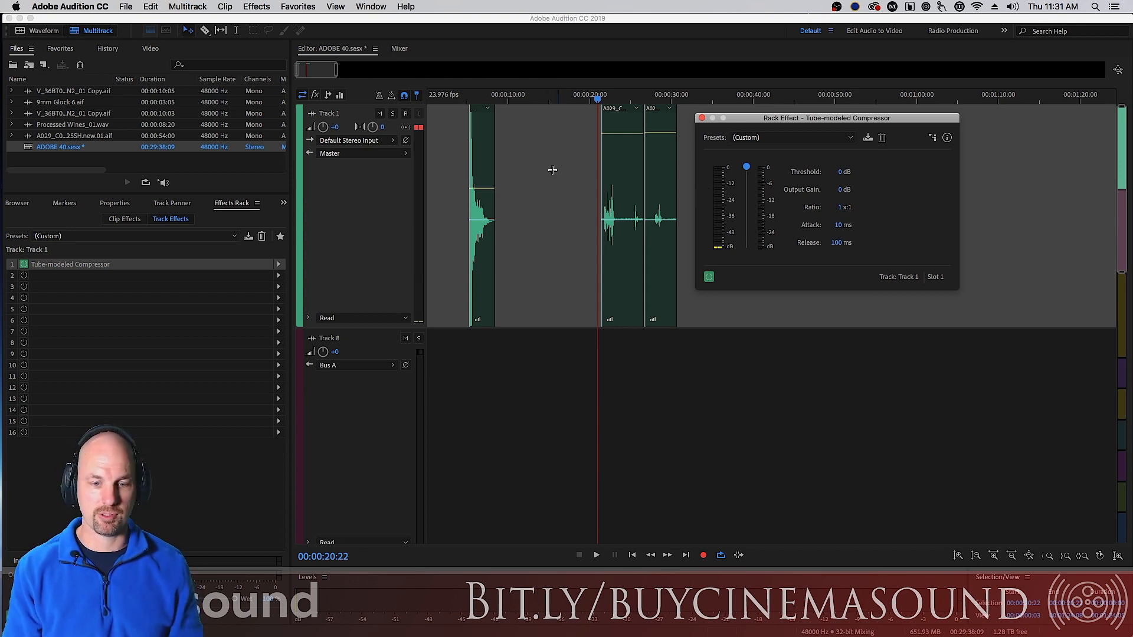
Audition the gunshot dry and compressed, then lower the compressor threshold to about -17 dB.
click(466, 218)
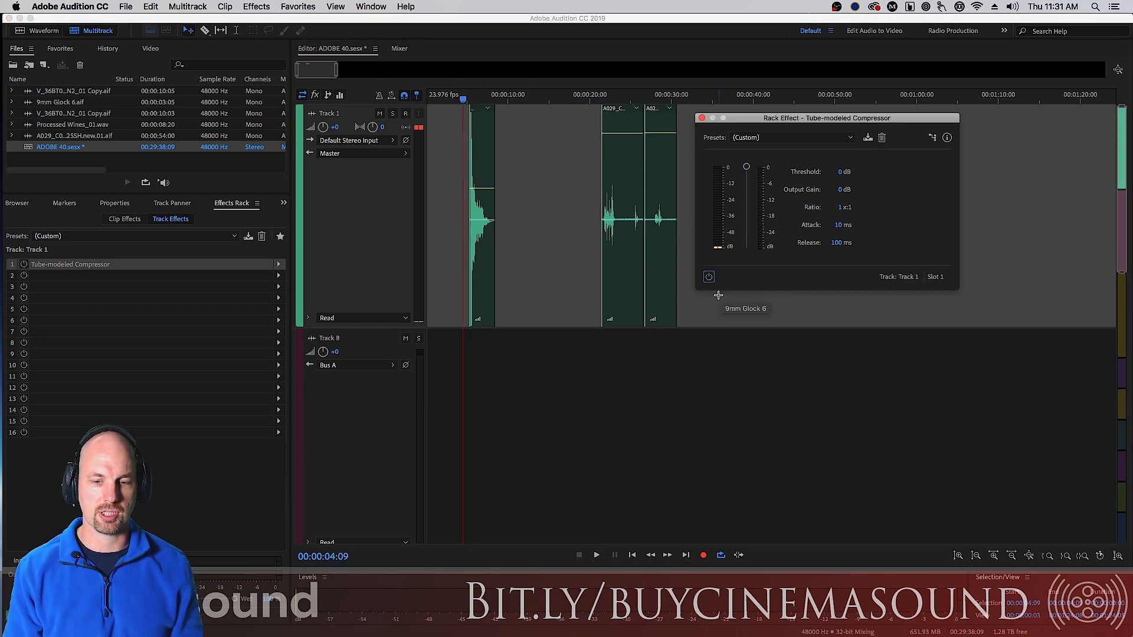
click(596, 555)
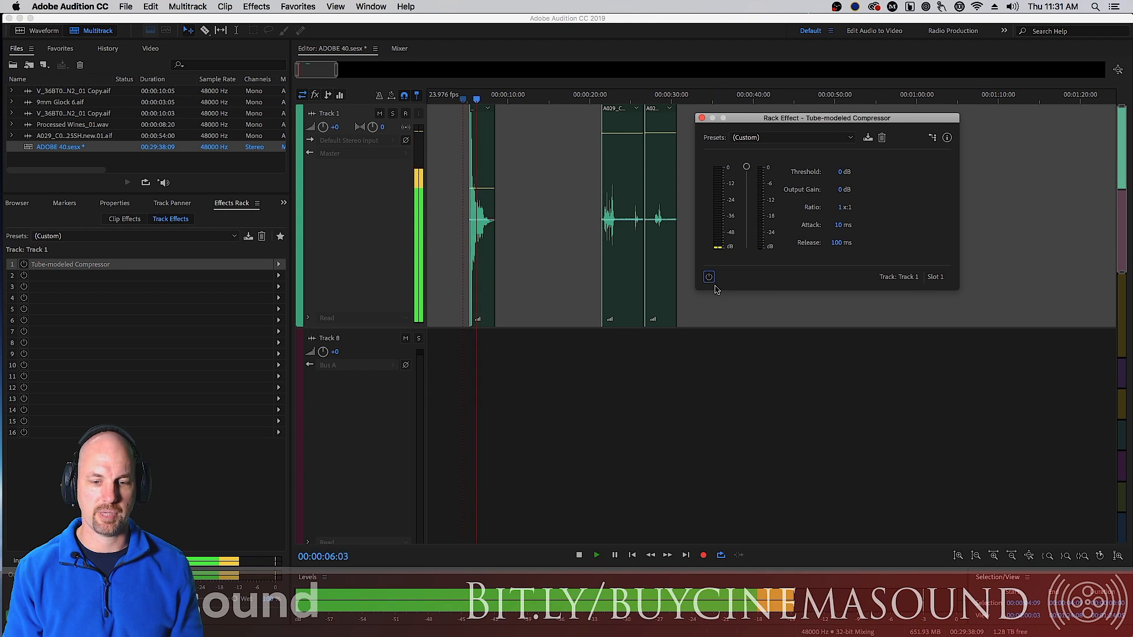
click(708, 276)
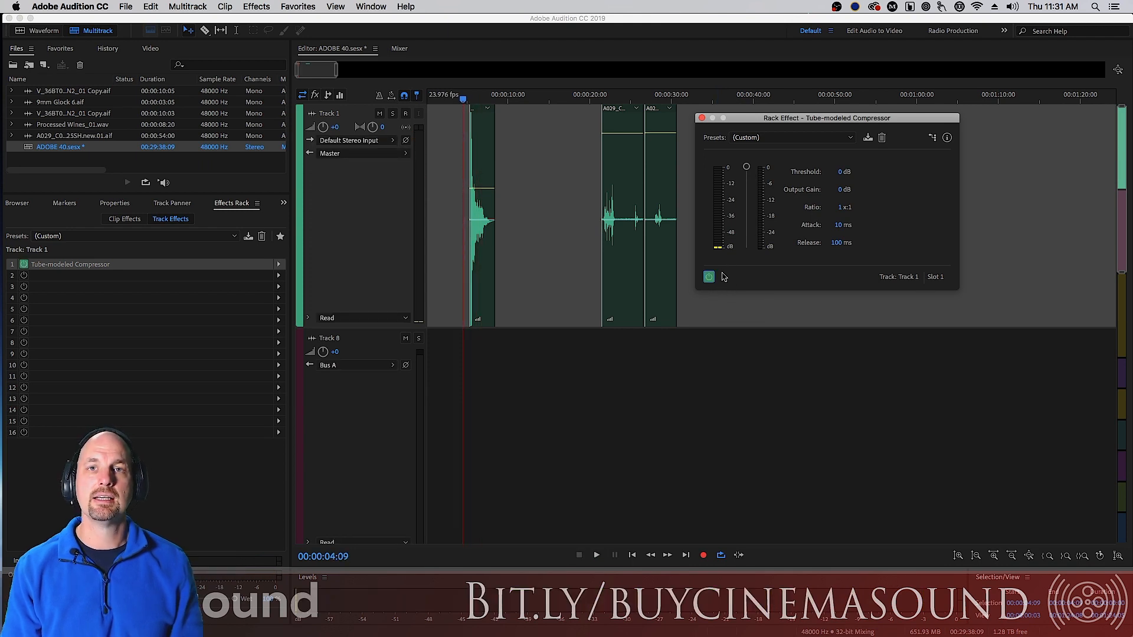
drag(746, 166, 746, 175)
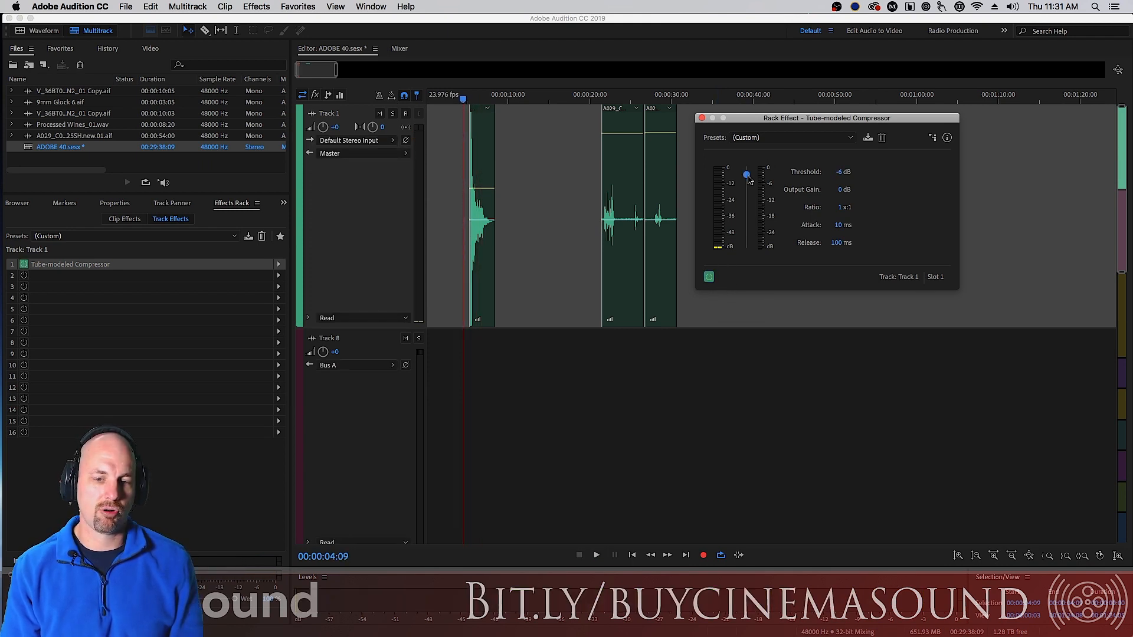
drag(747, 175, 747, 189)
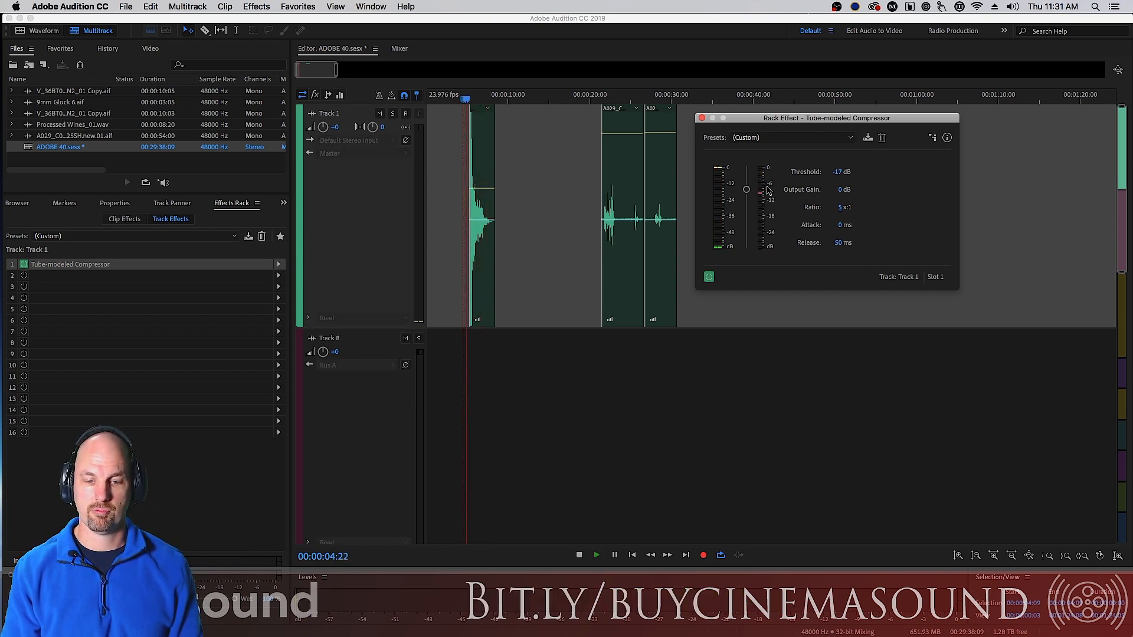
Play Track 1 alternately with the compressor on and bypassed, leaving it bypassed.
click(615, 554)
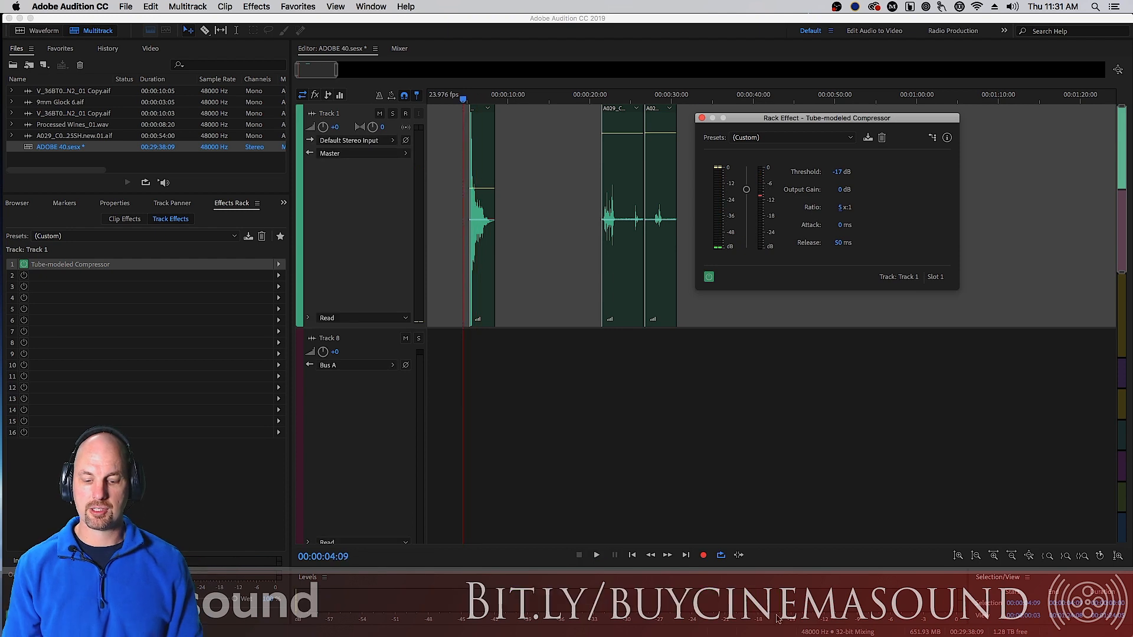
click(709, 277)
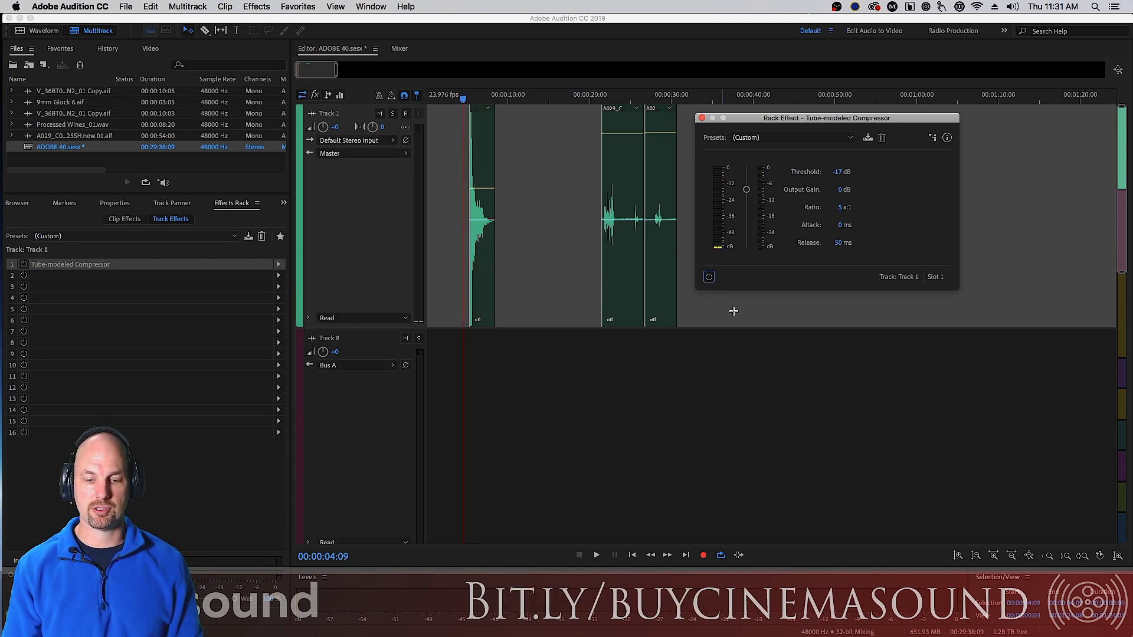
click(595, 555)
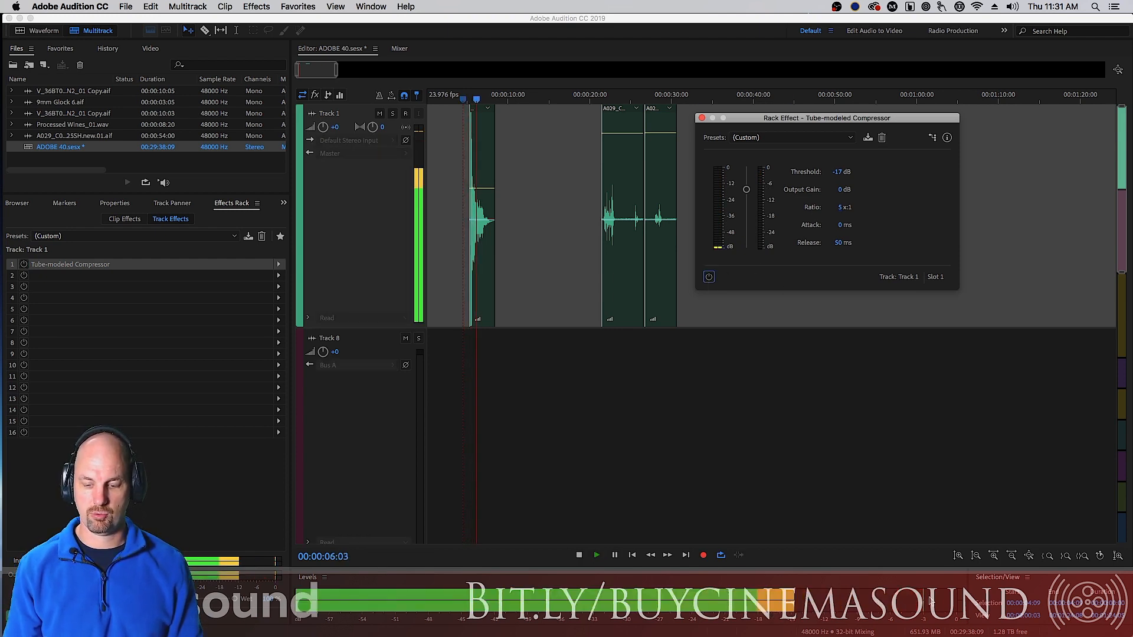
click(707, 277)
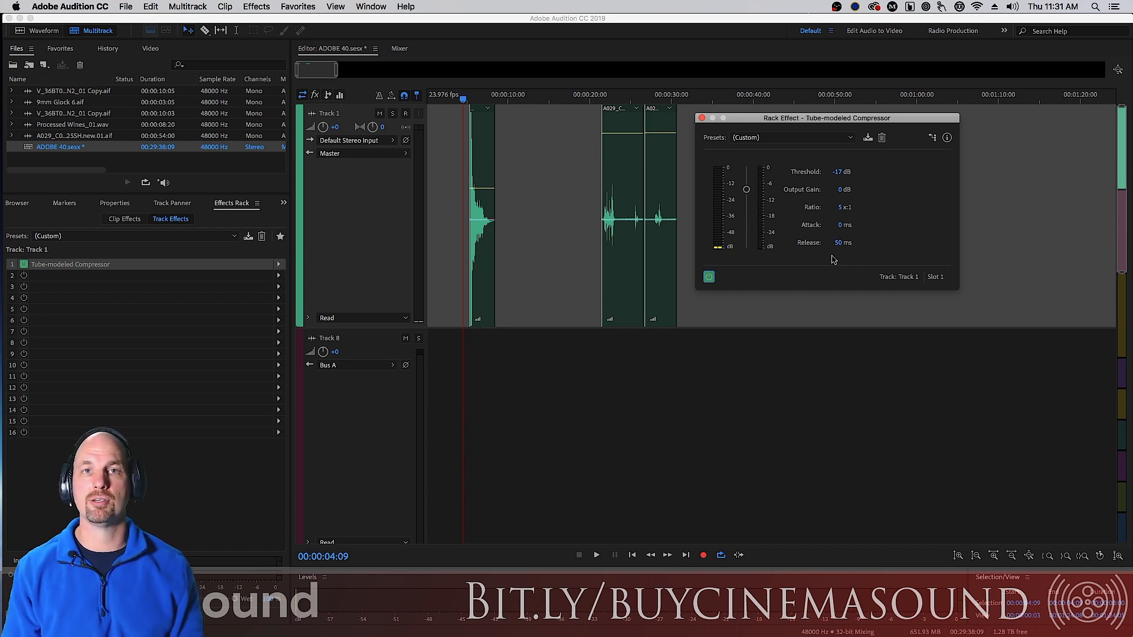
mouse_move(749, 273)
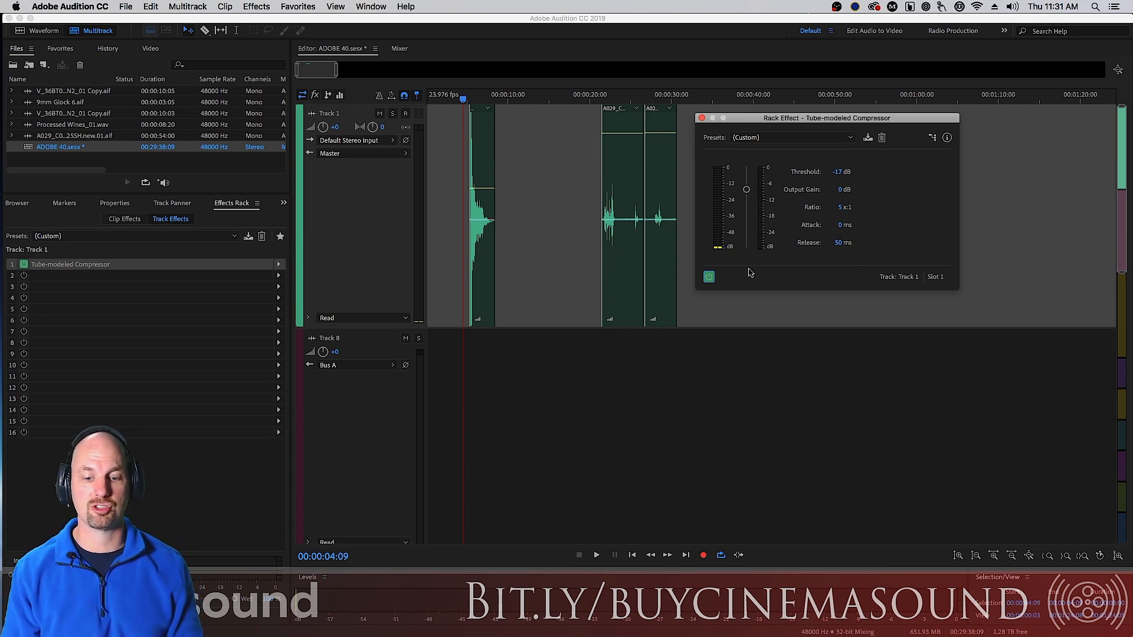
mouse_move(746, 276)
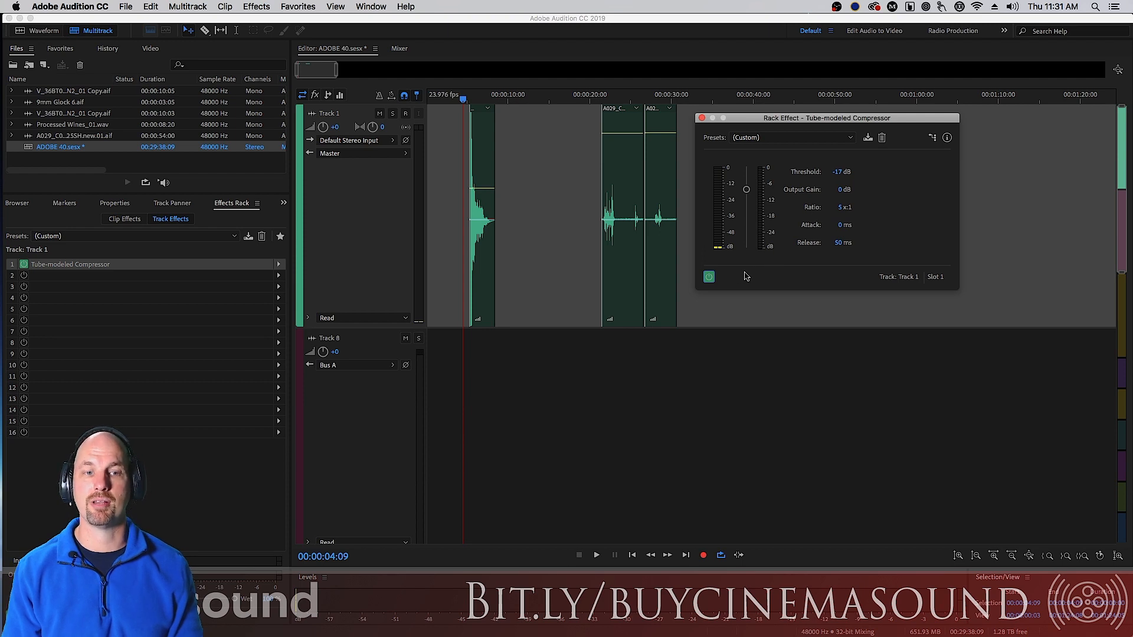
click(596, 554)
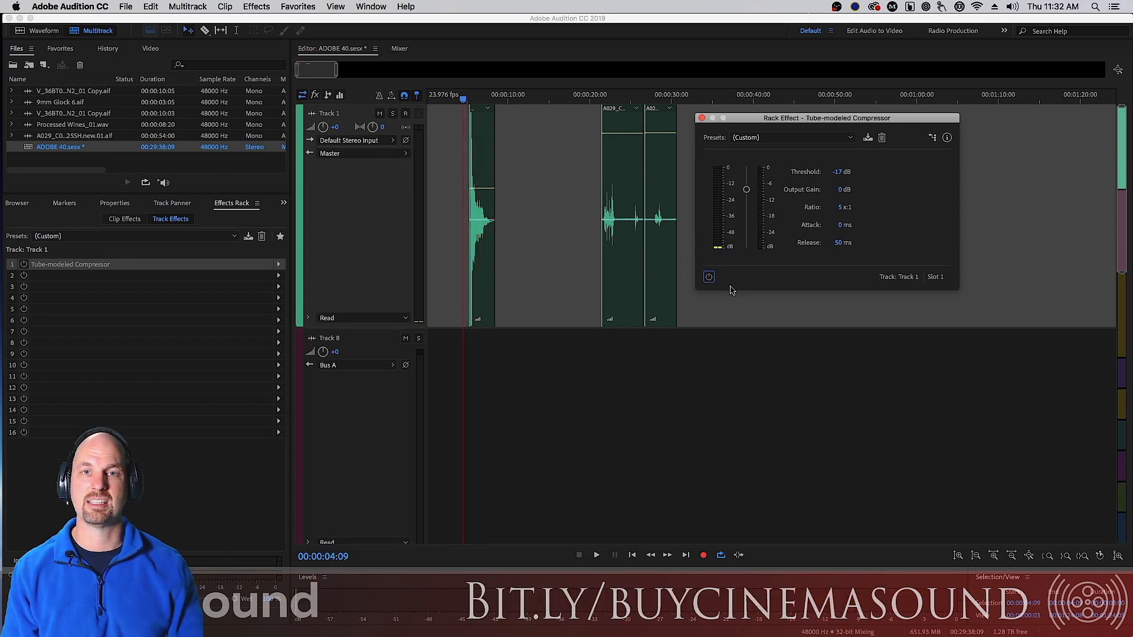
Re-enable the compressor and retune its attack and release times, trying 75 and 250 ms along the way.
click(708, 277)
text(40)
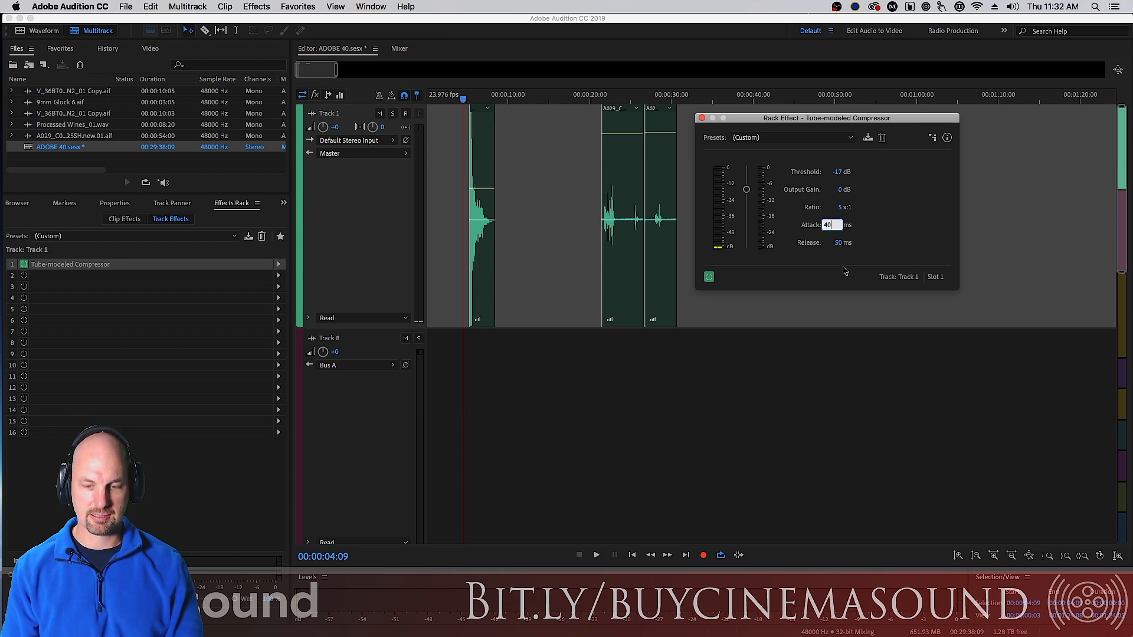
click(828, 242)
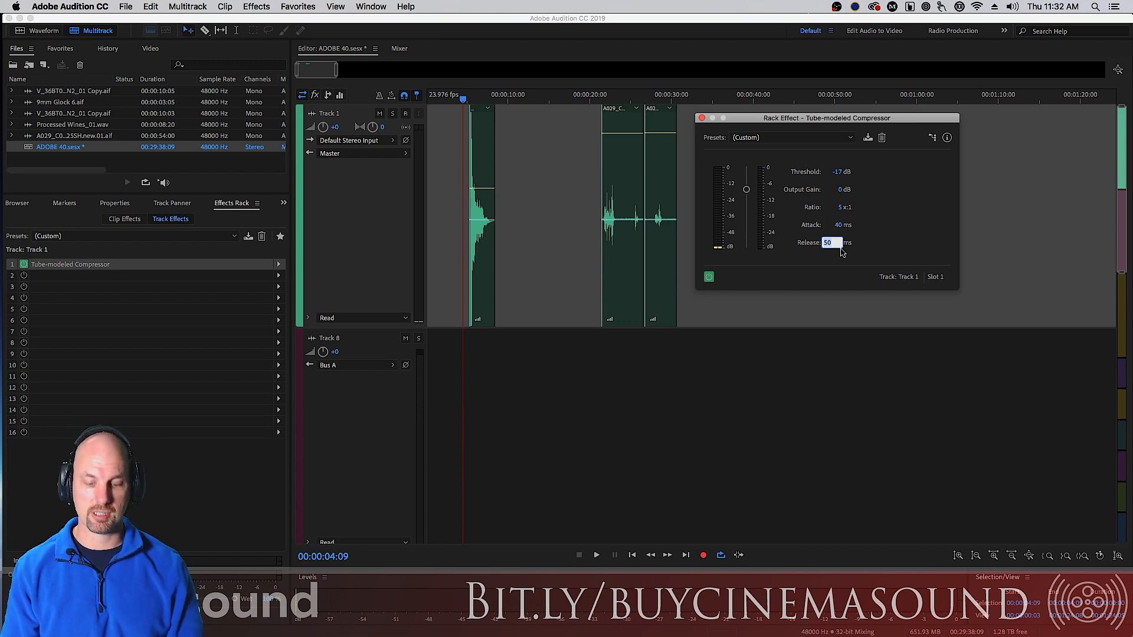
text(75)
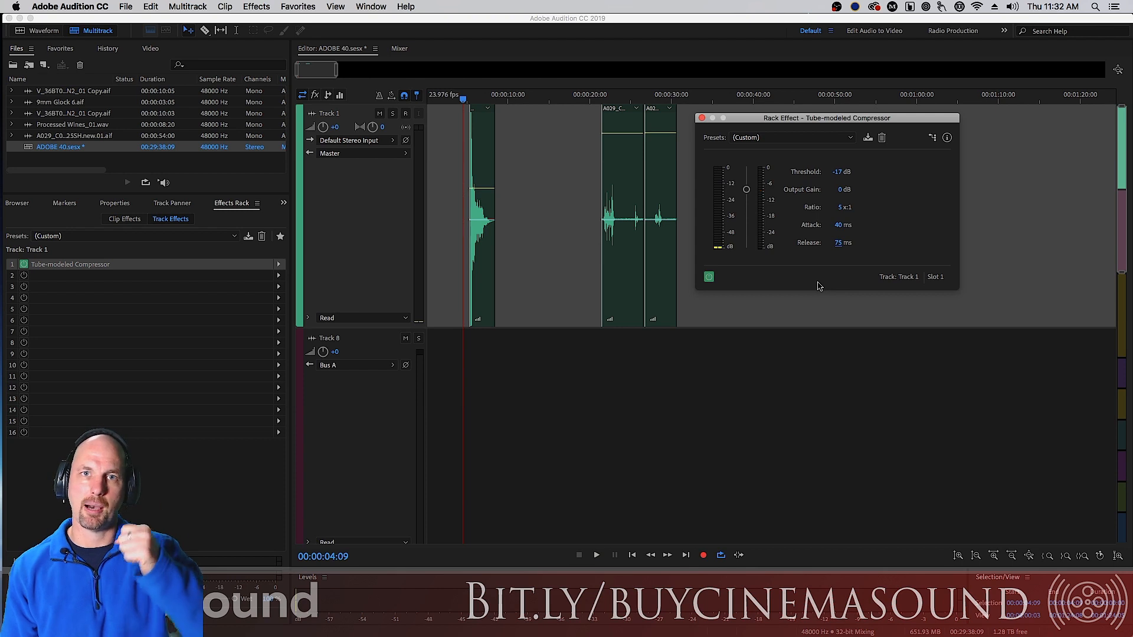
mouse_move(820, 289)
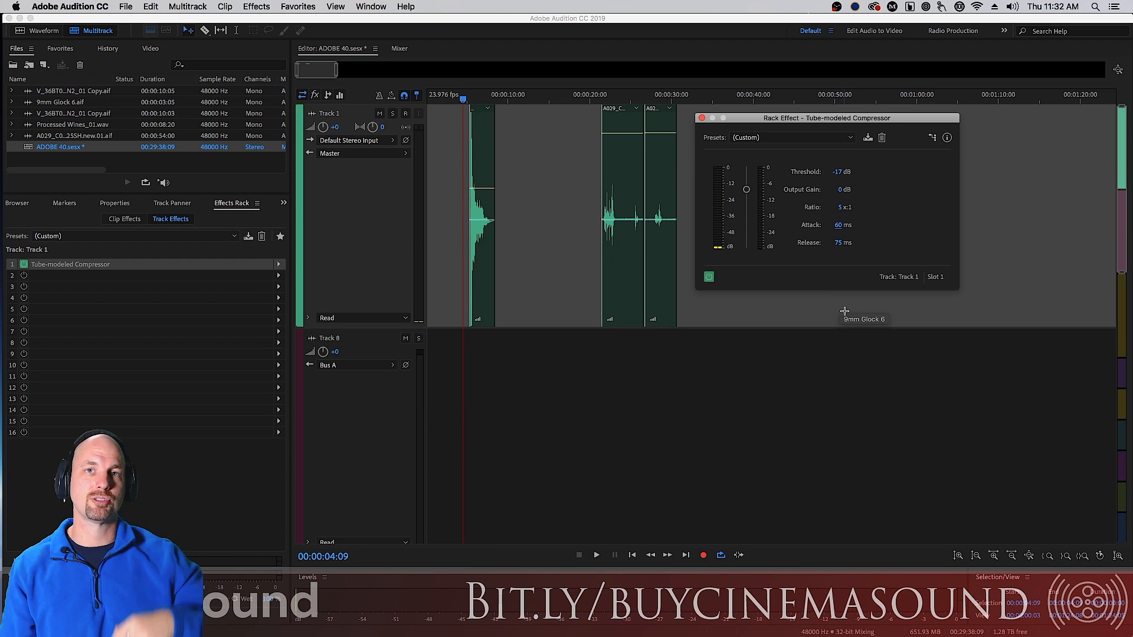
click(595, 554)
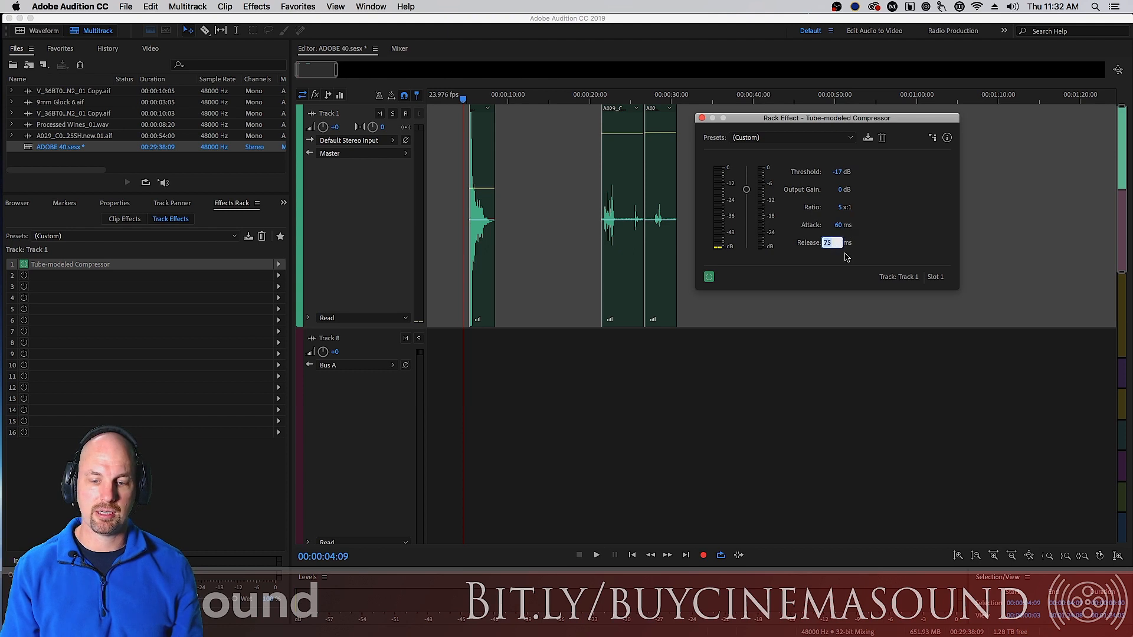
text(250)
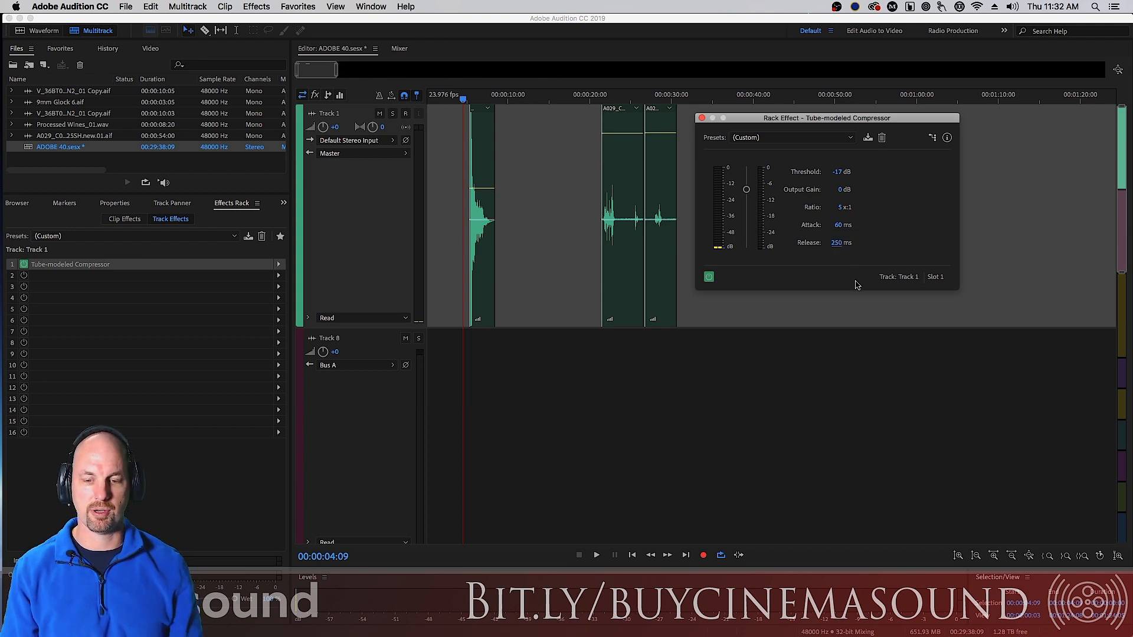
click(596, 554)
text(35)
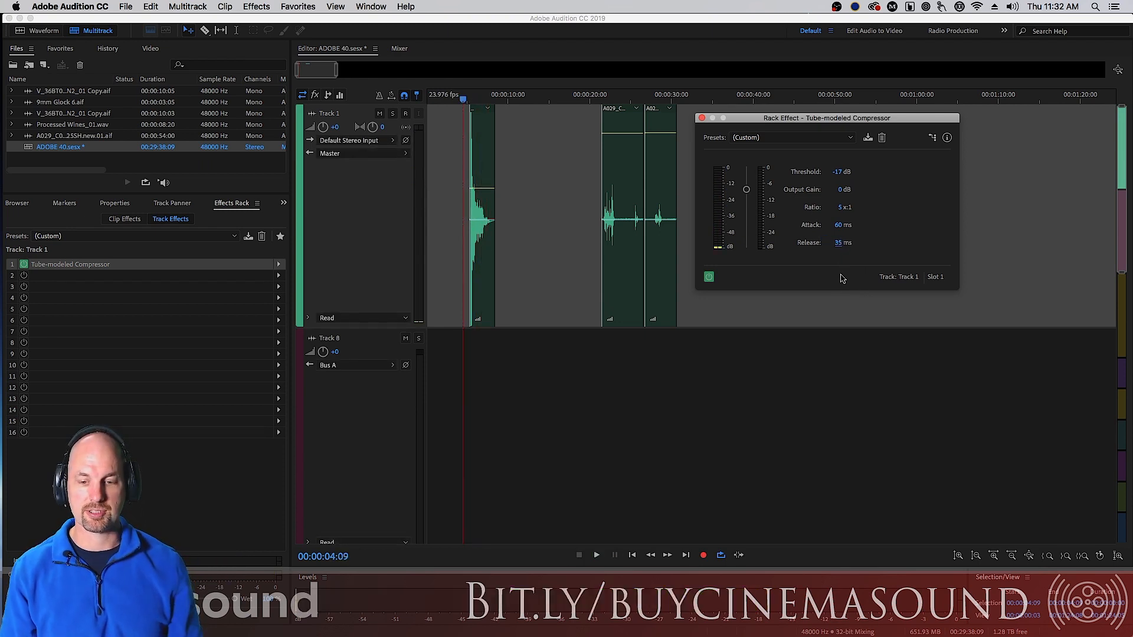
click(595, 554)
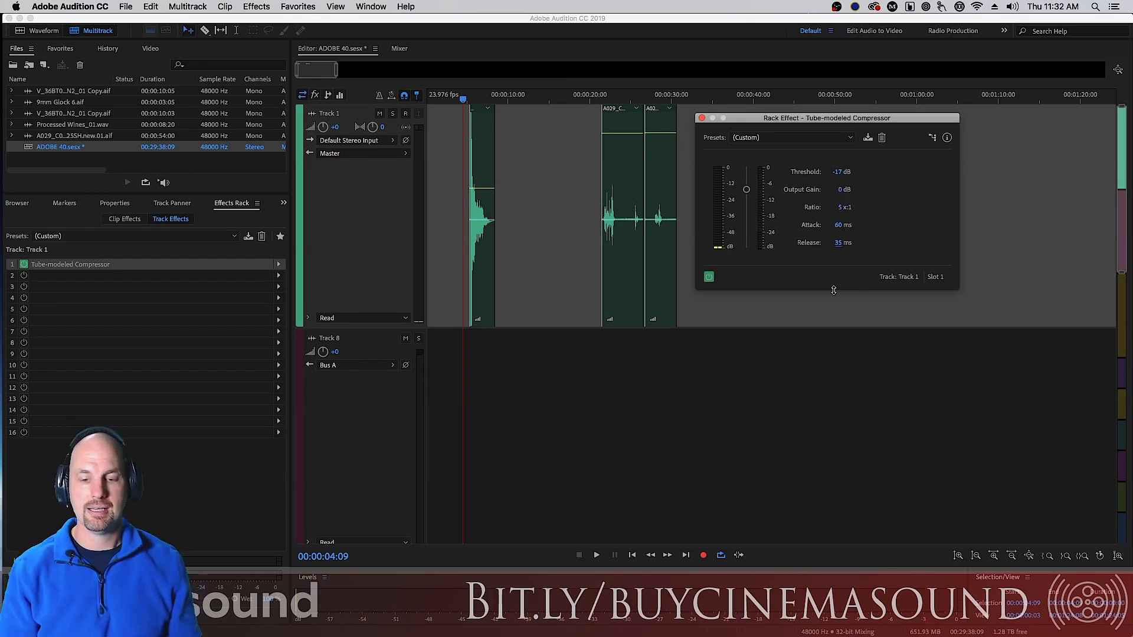
Play the clips with a 2.5:1 ratio, 50 ms attack, 100 ms release and move the Rack Effect window up.
click(598, 94)
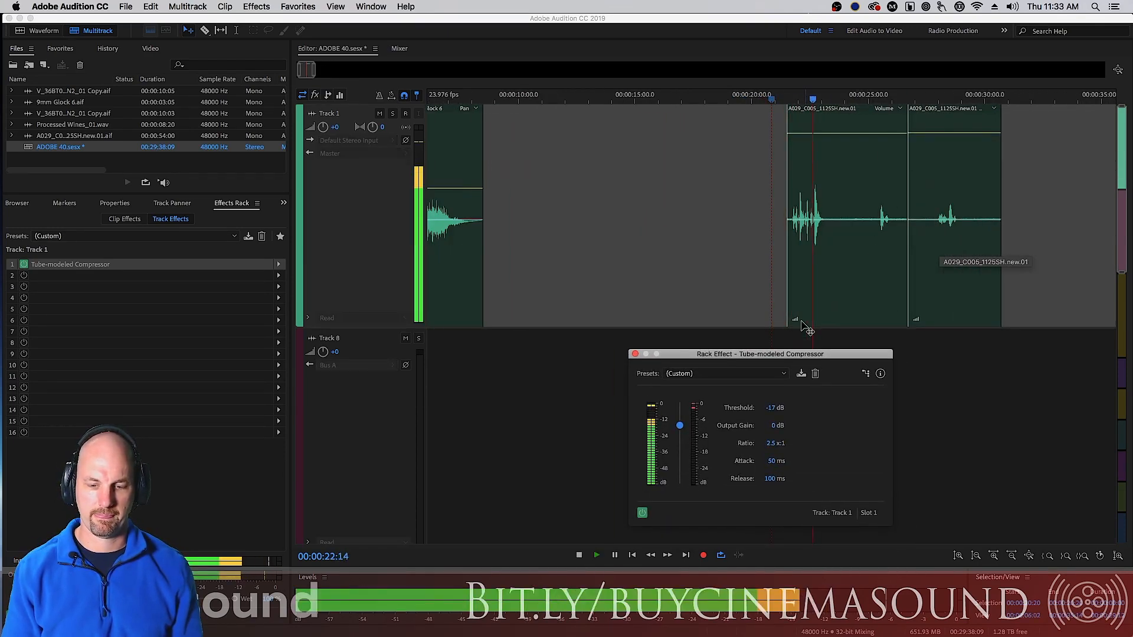
drag(760, 353, 636, 134)
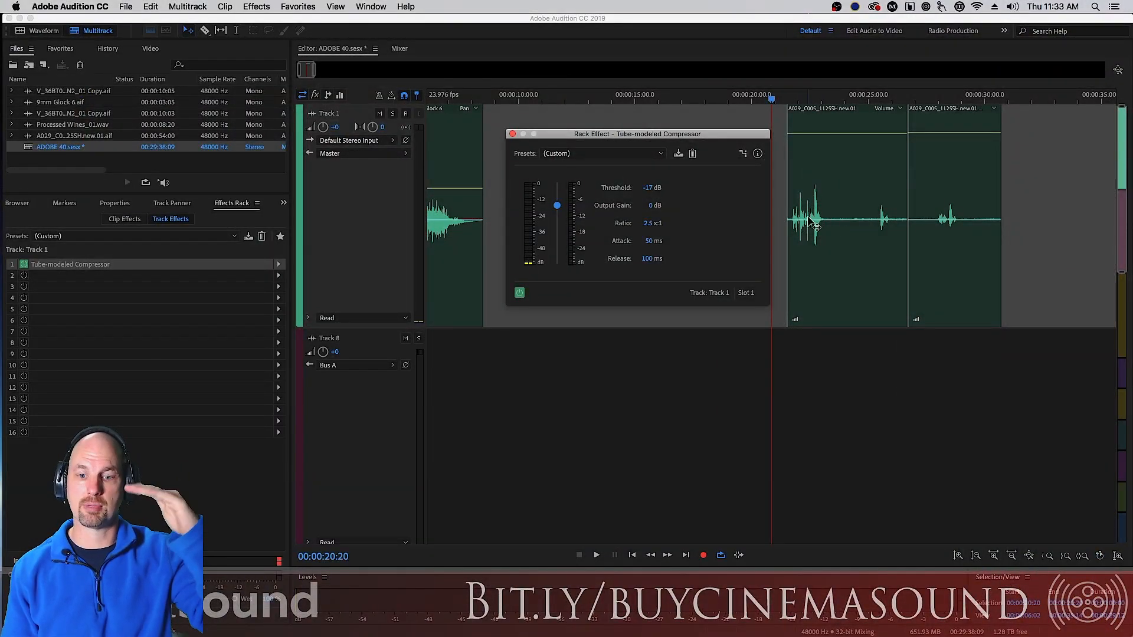
mouse_move(672, 229)
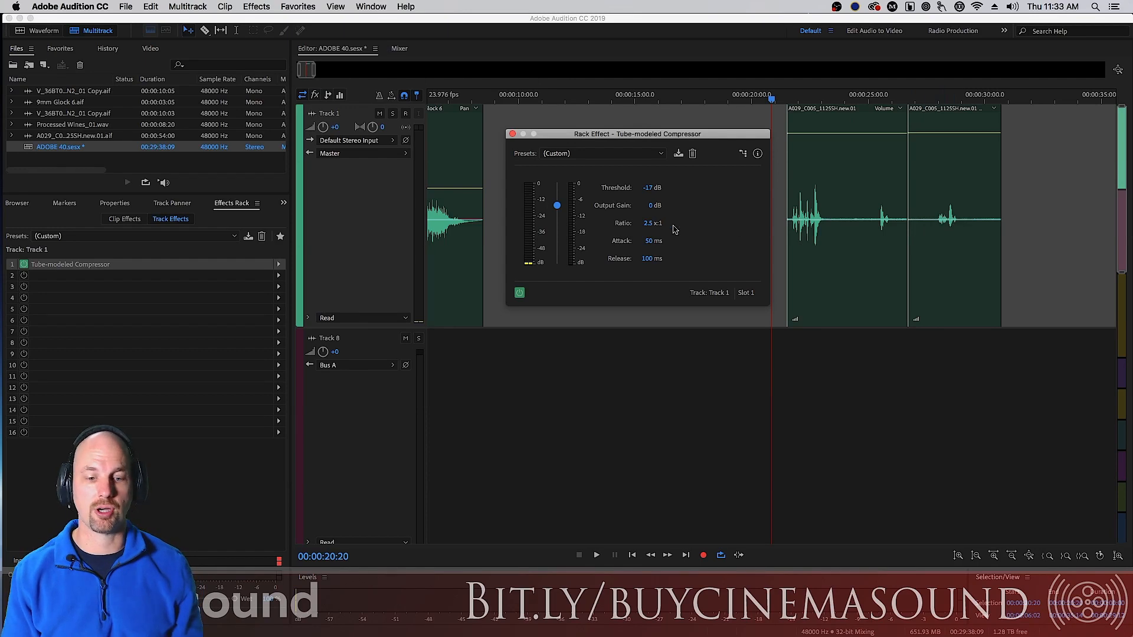
Lower the threshold to -21 dB with 7 dB output gain, 4:1 ratio, 5 ms attack and 75 ms release.
drag(556, 205, 556, 210)
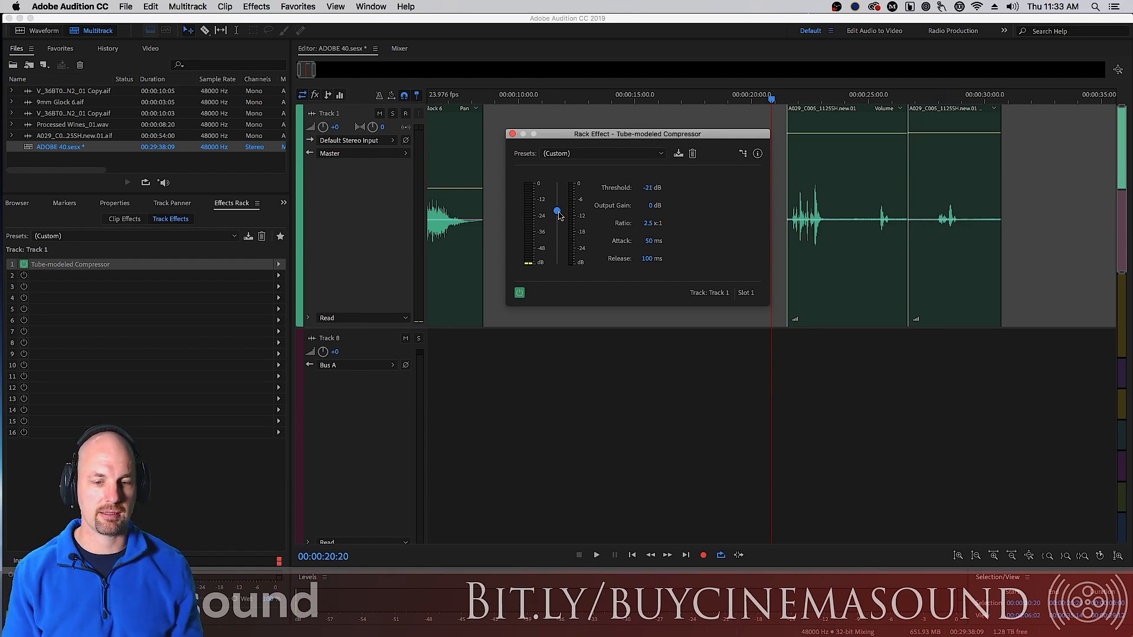
click(595, 555)
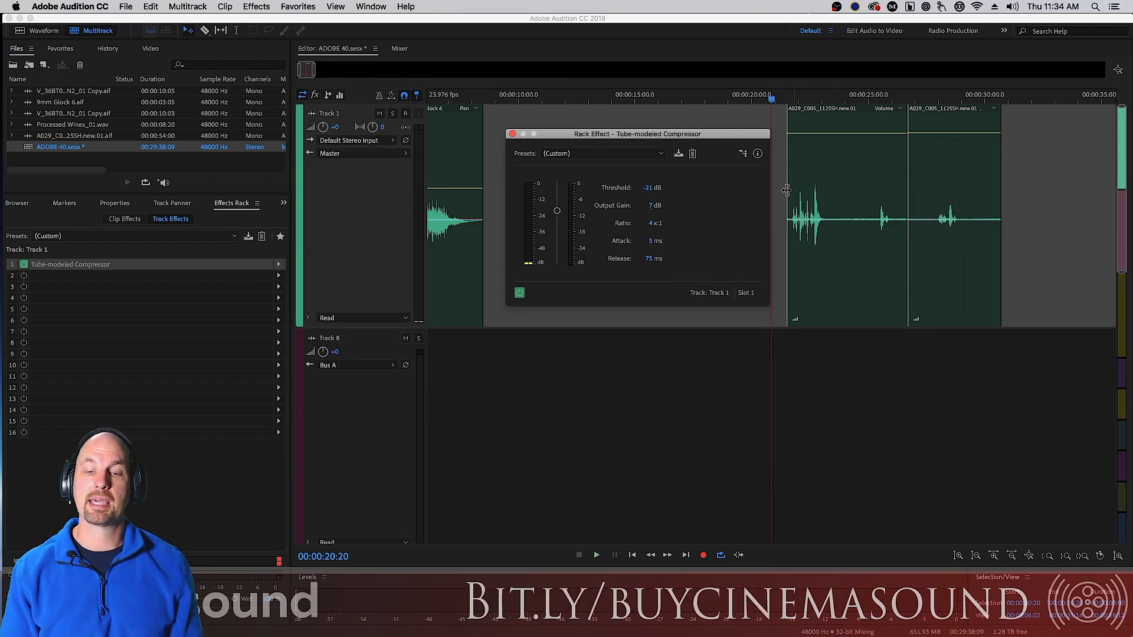
mouse_move(830, 224)
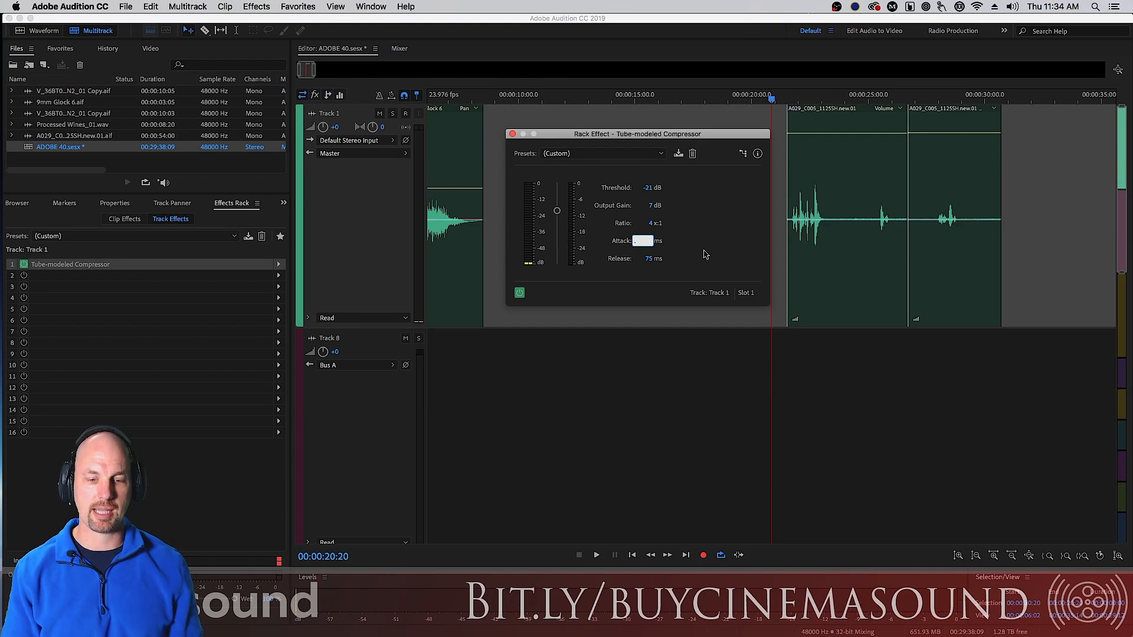
Lengthen the compressor's attack time to 50 ms, keeping the other settings.
text(50)
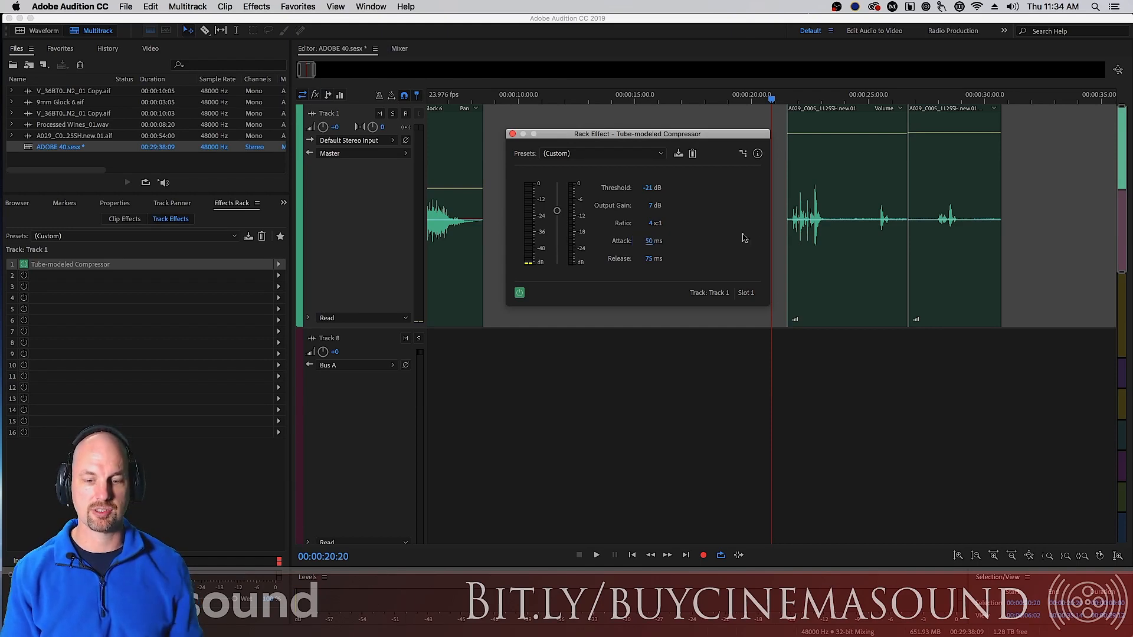
click(595, 554)
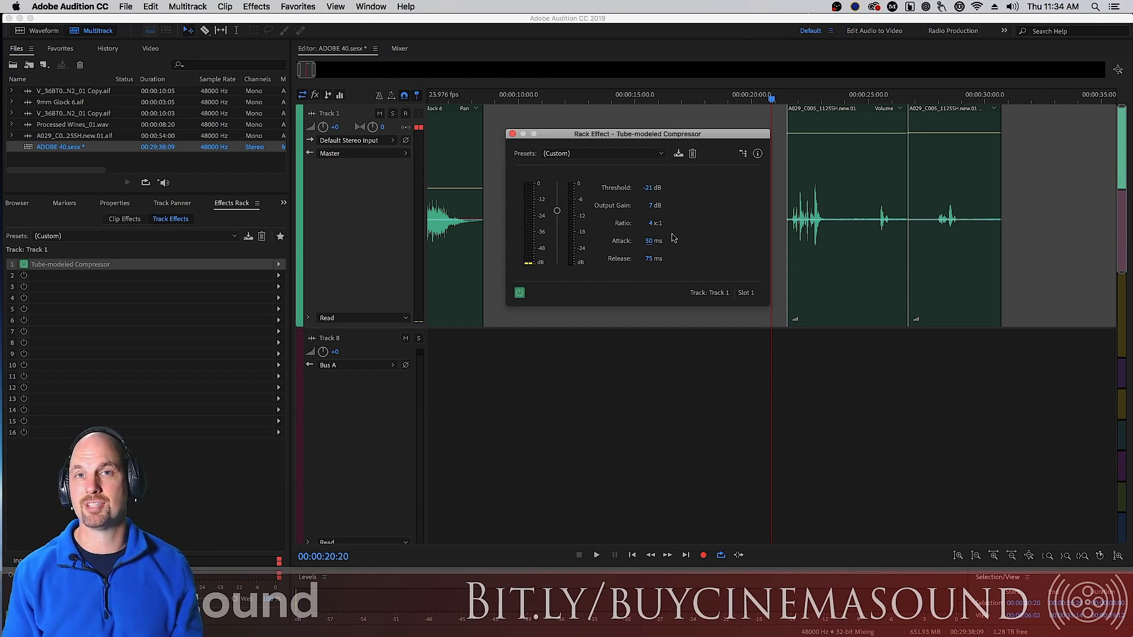
mouse_move(679, 238)
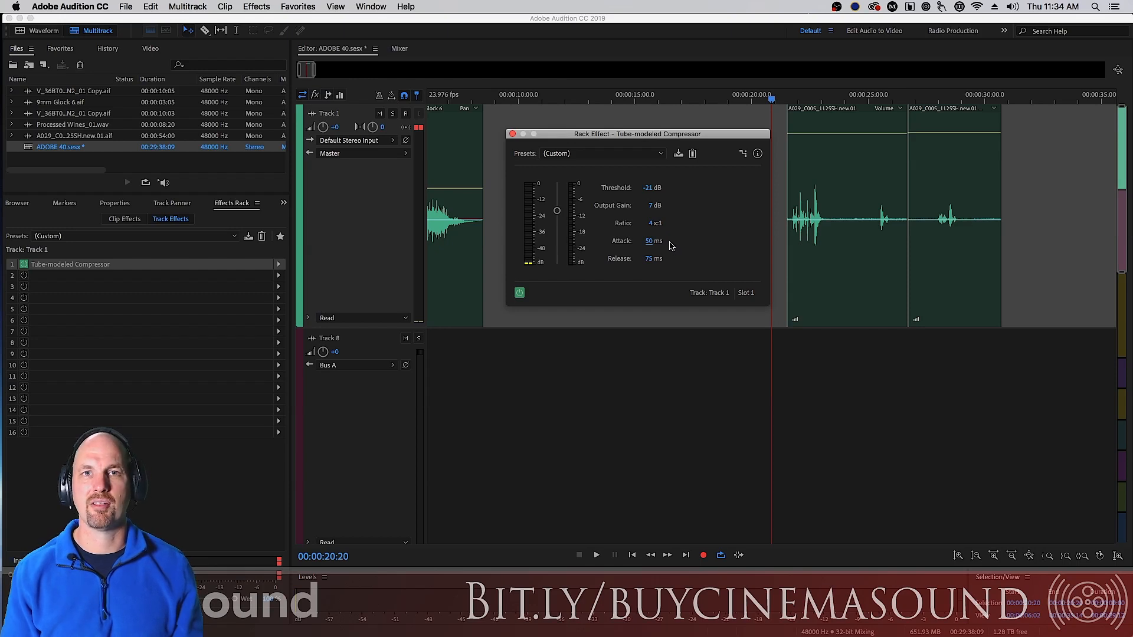
mouse_move(676, 238)
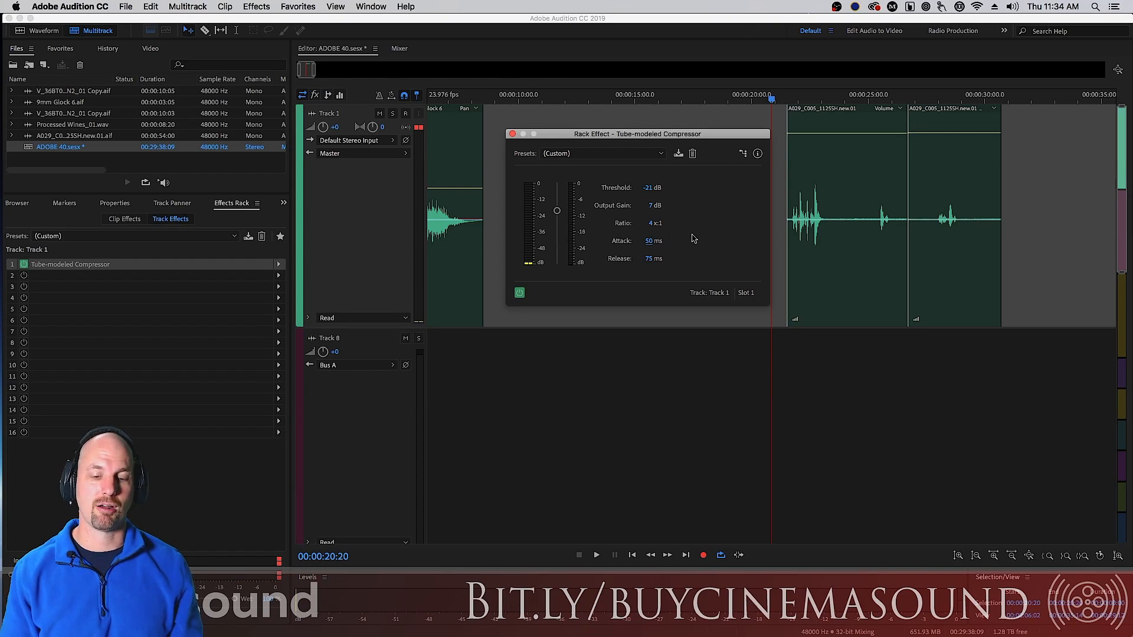
mouse_move(688, 243)
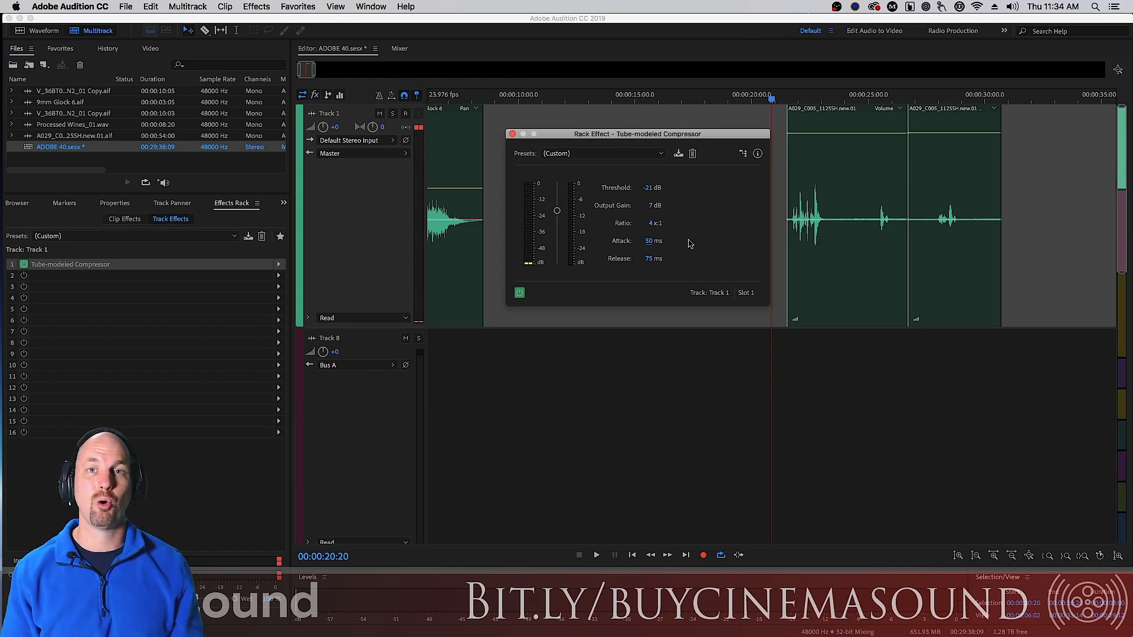
mouse_move(692, 246)
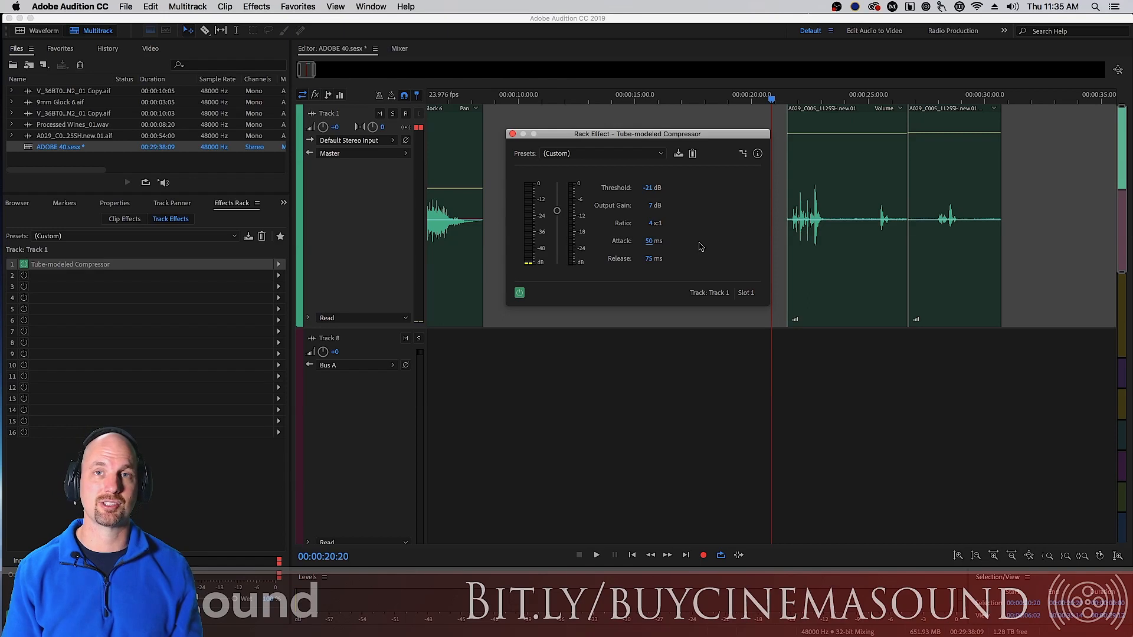
mouse_move(692, 250)
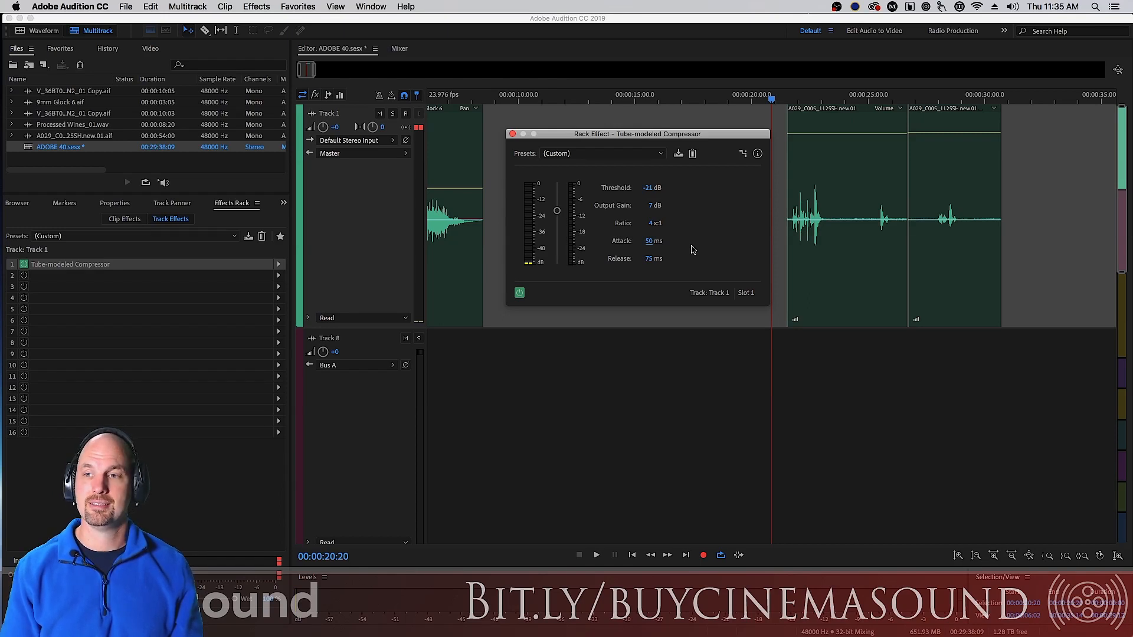